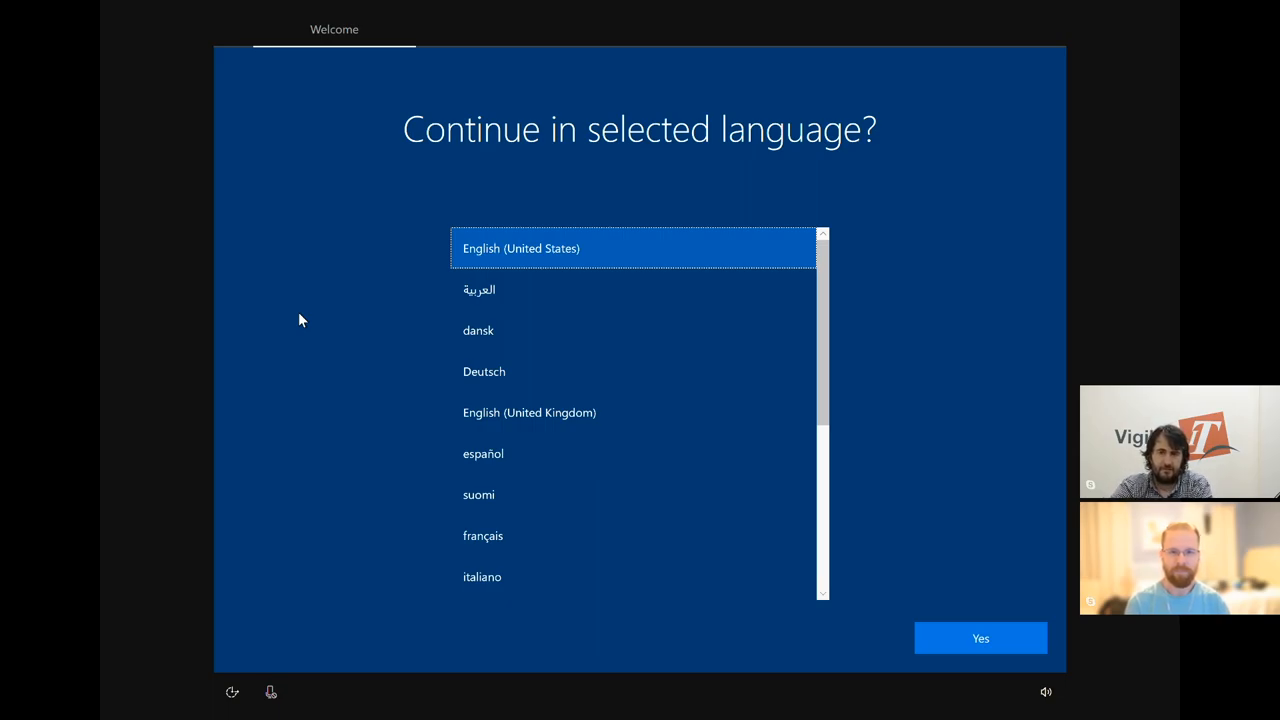
Step: Accept English (United States) and choose Windows Autopilot provisioning as the setup path
click(980, 638)
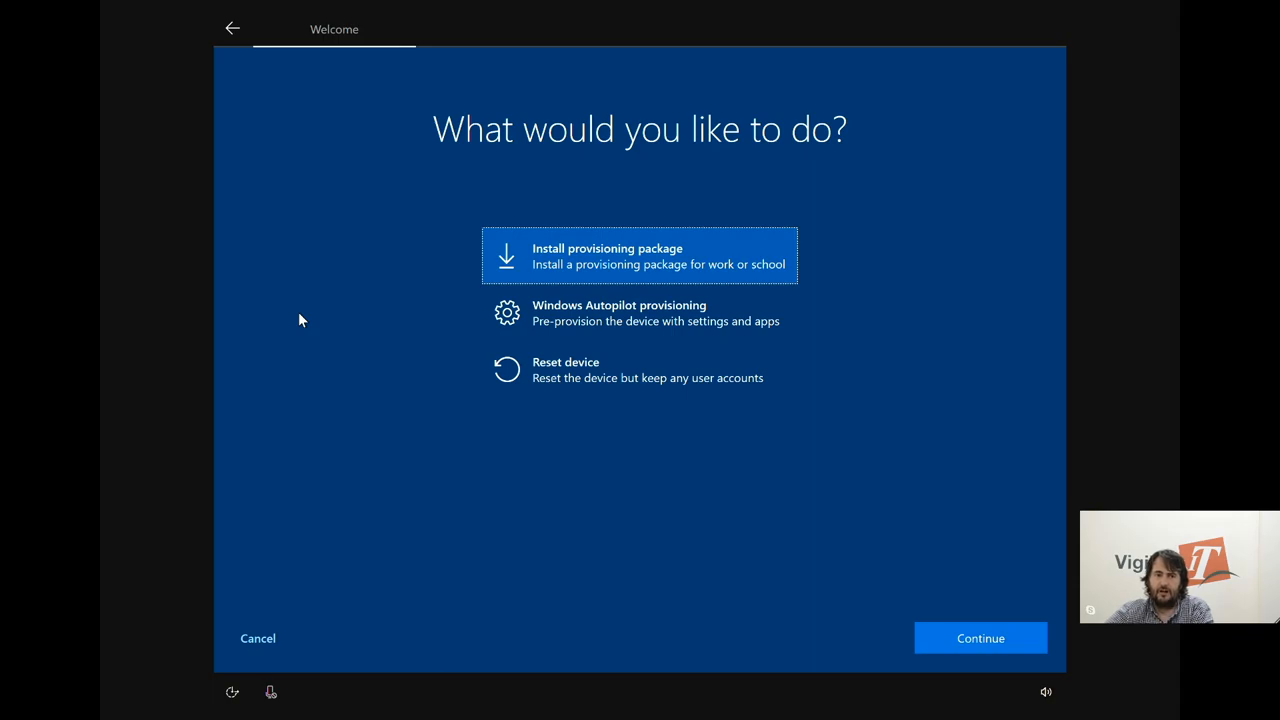
mouse_move(504, 368)
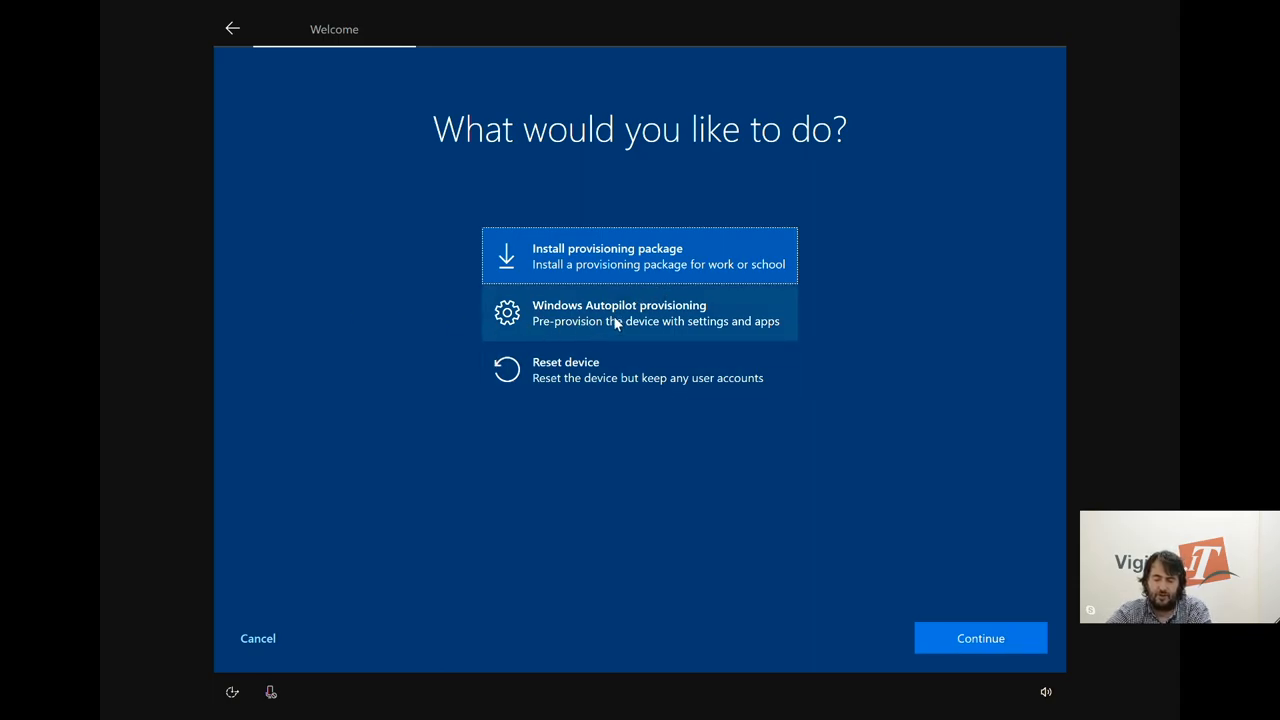
click(640, 312)
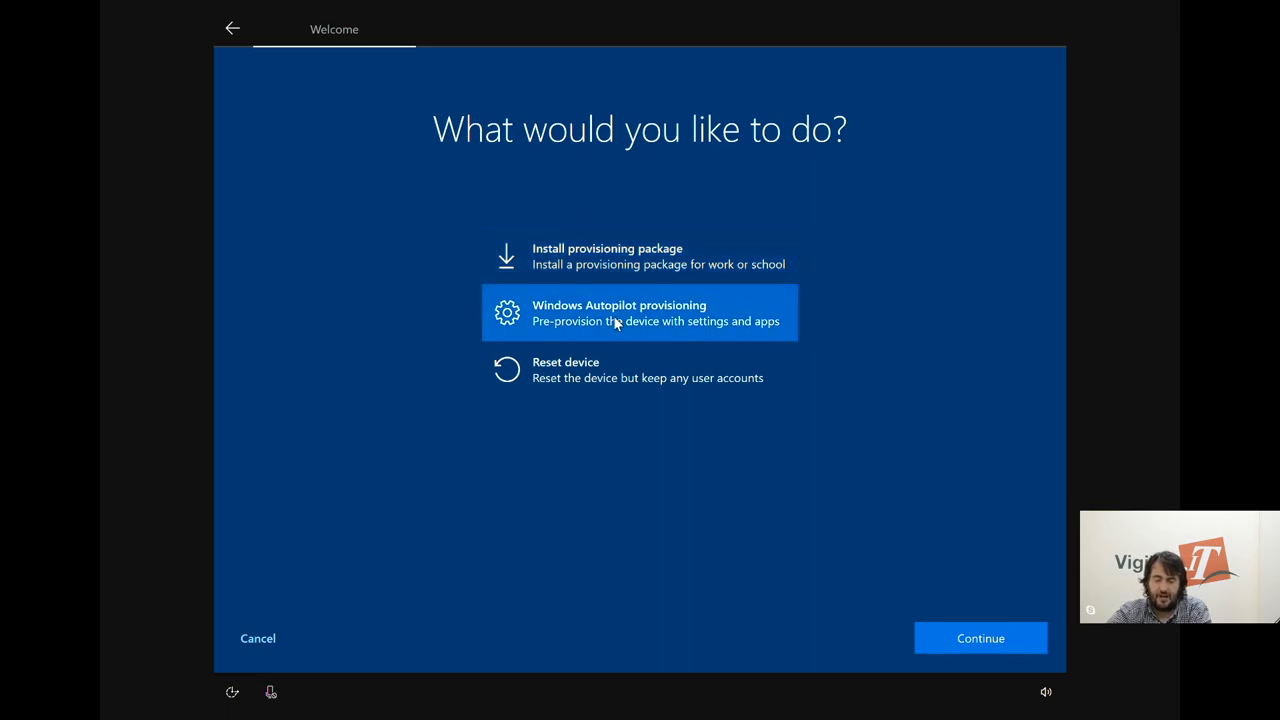
Step: Continue into Windows Autopilot Configuration and refresh to load the intune.training organization and WhiteGlove demo profile
click(980, 638)
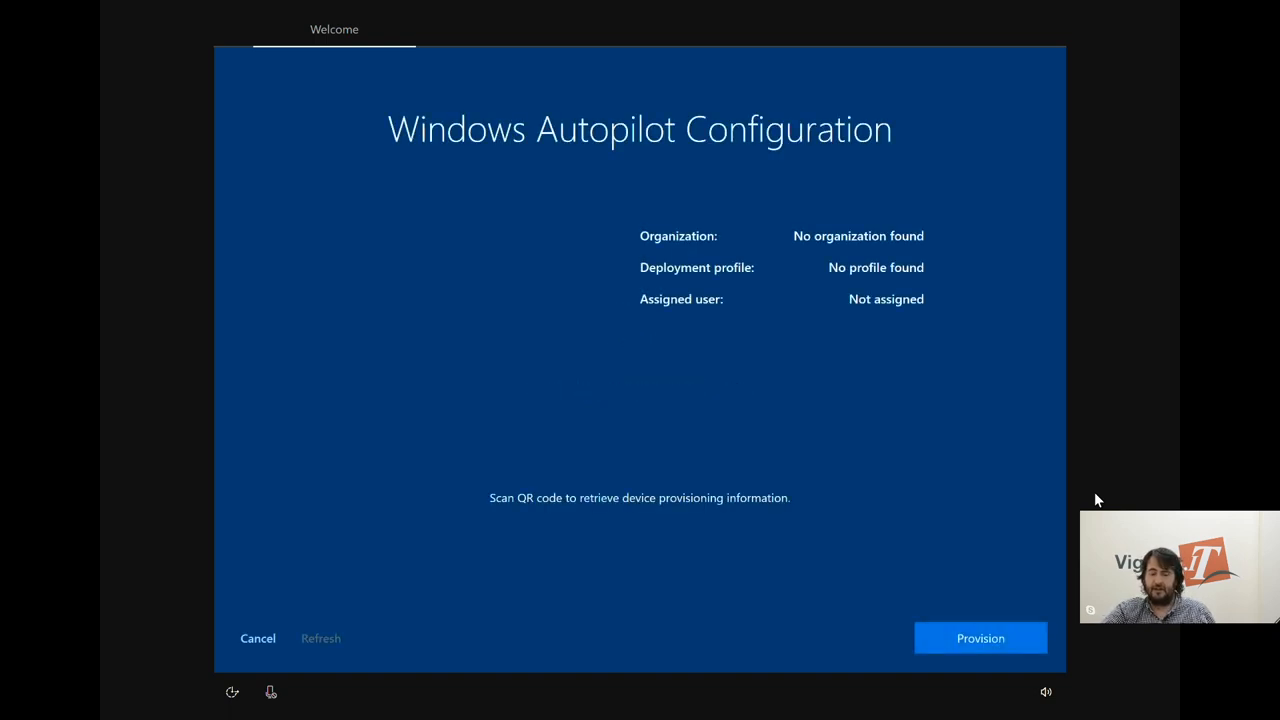
click(320, 638)
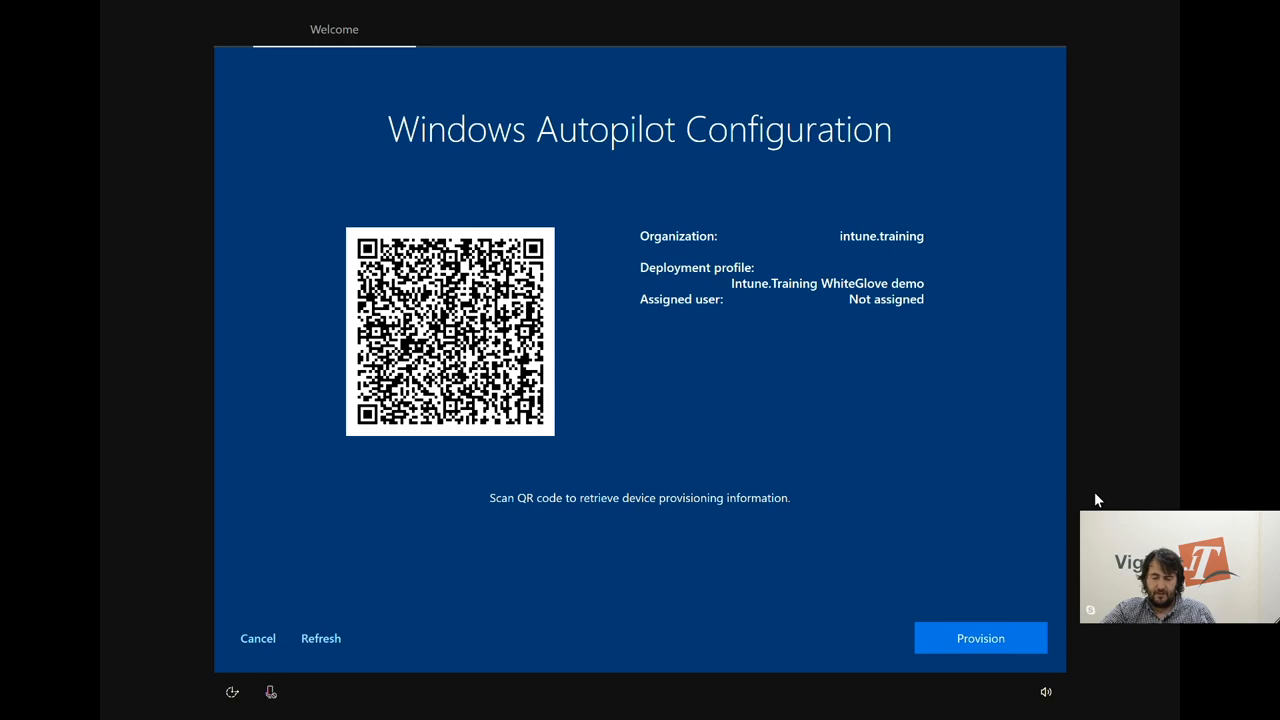
mouse_move(756, 234)
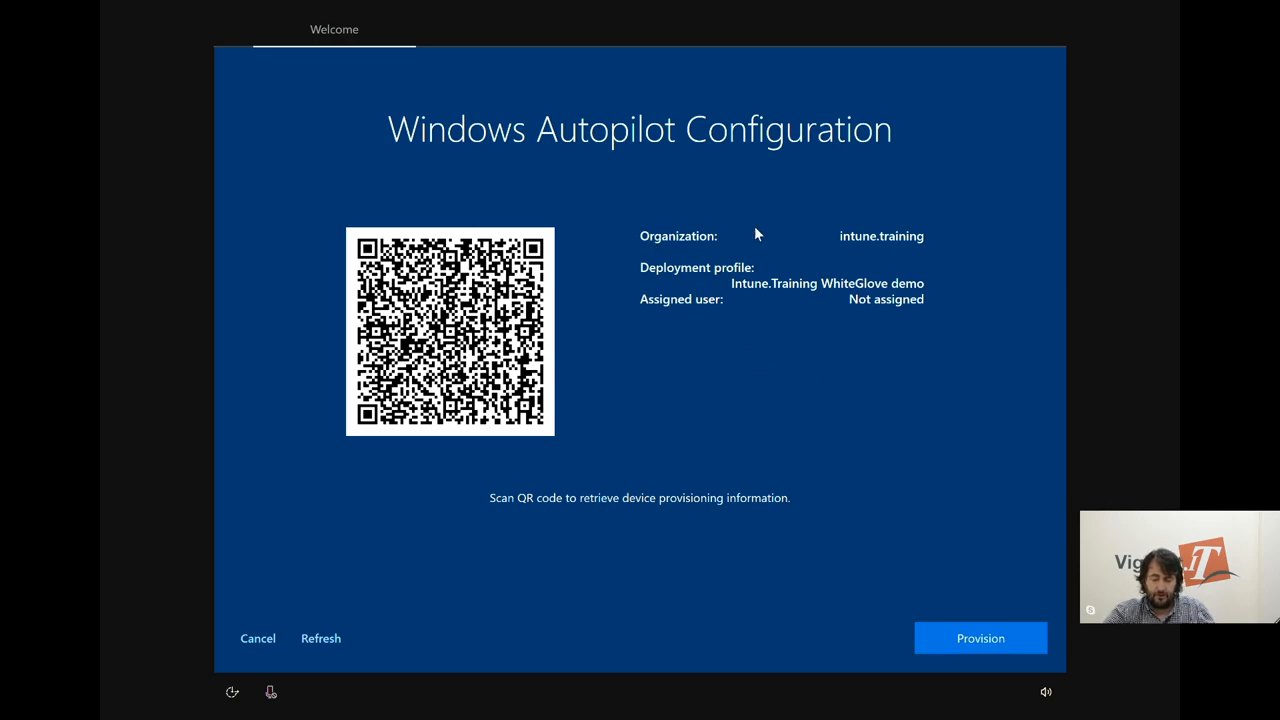
mouse_move(686, 294)
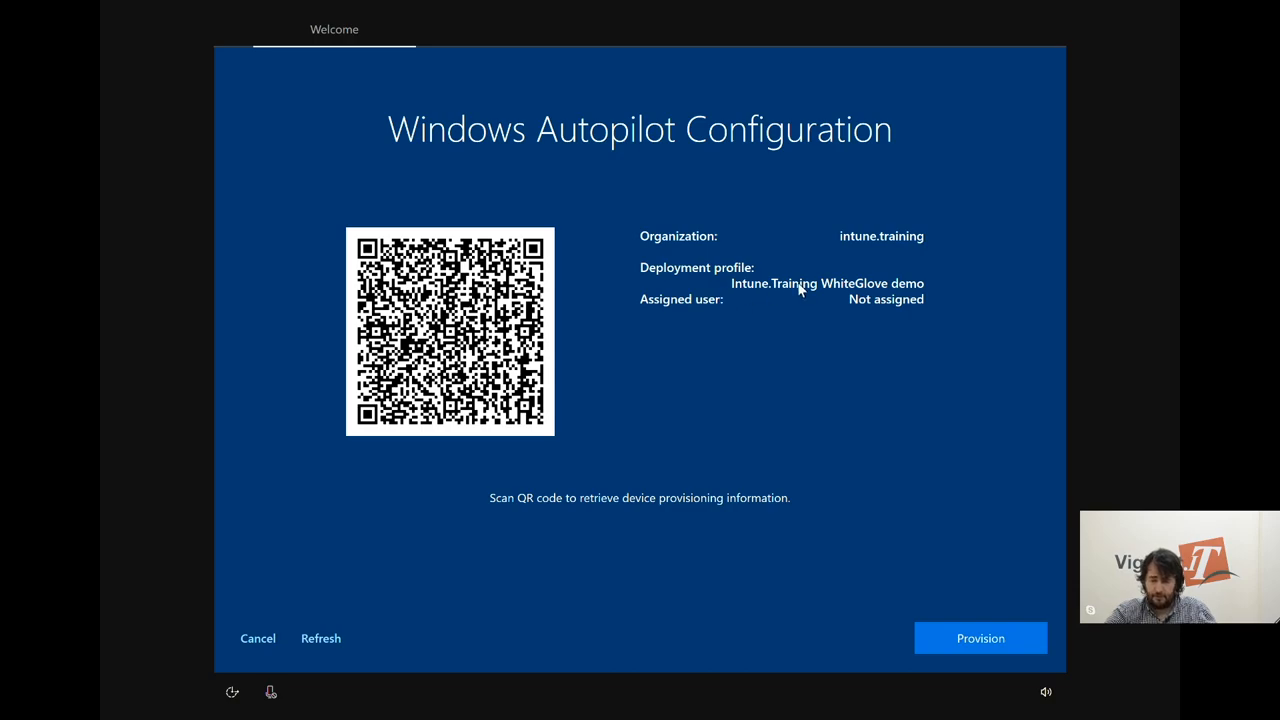
mouse_move(930, 288)
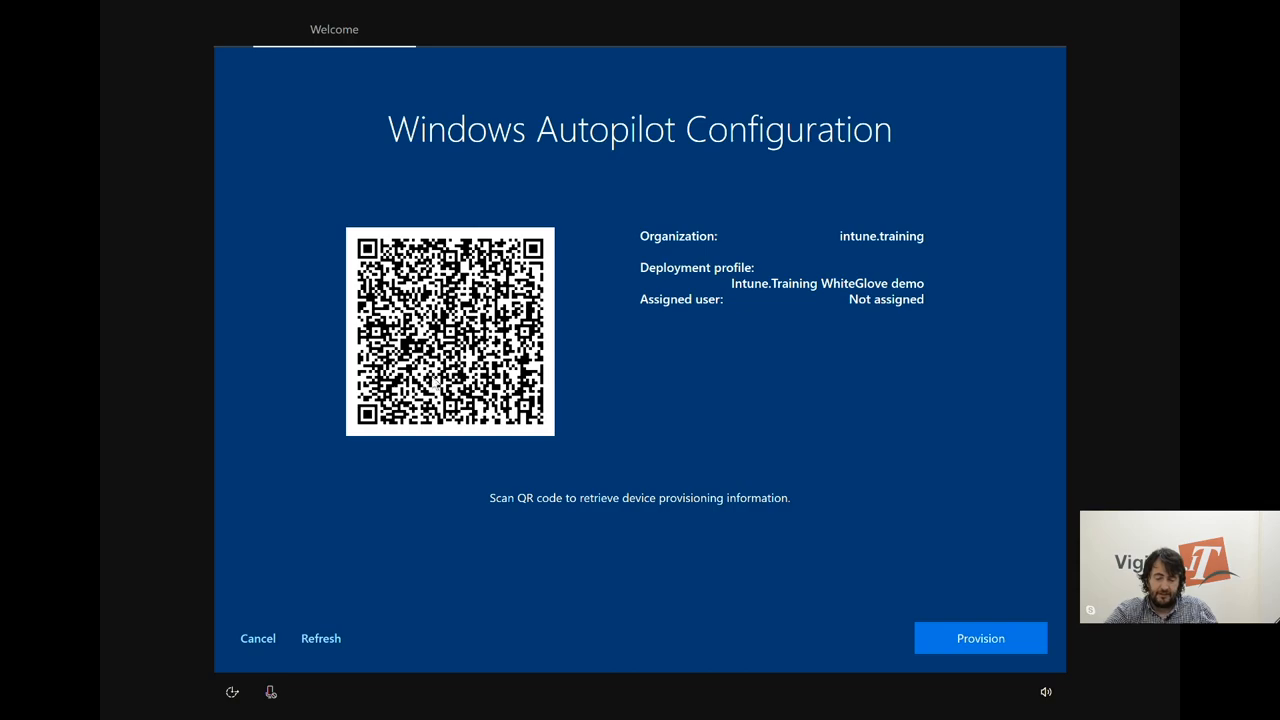
mouse_move(670, 498)
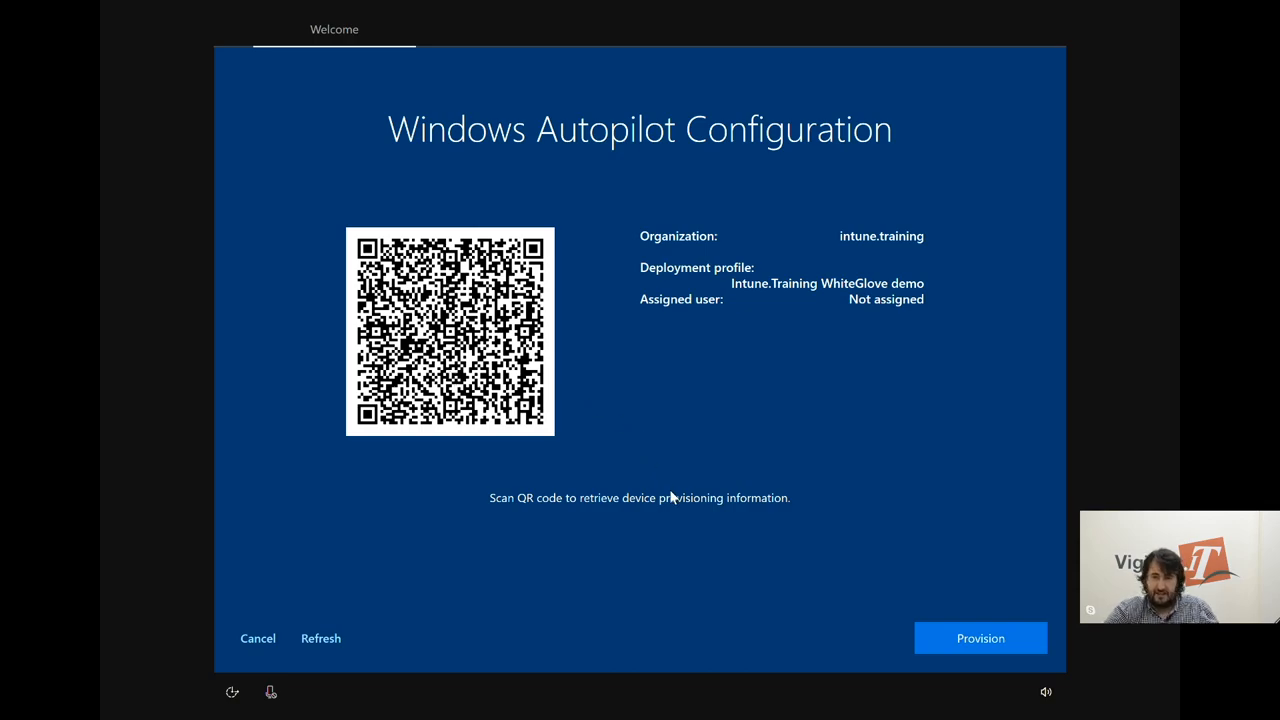
mouse_move(876, 480)
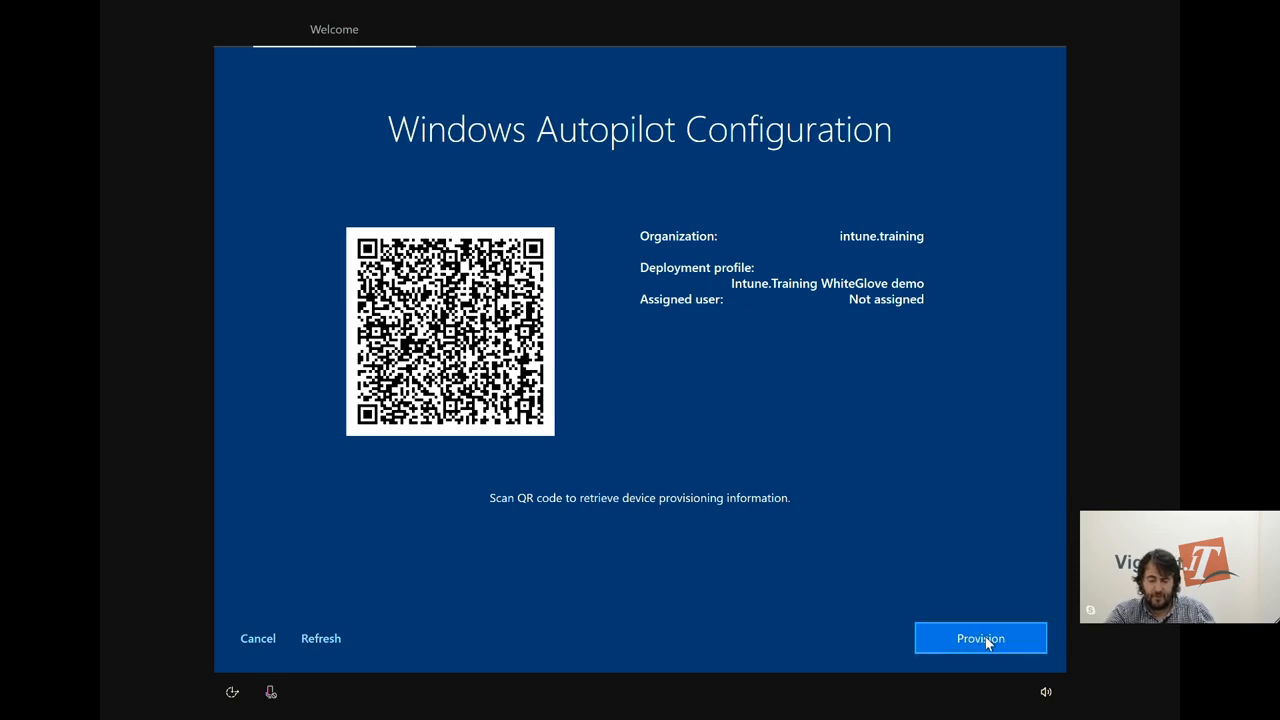
Step: Start provisioning the device and expand the Device preparation details to watch it complete
click(980, 638)
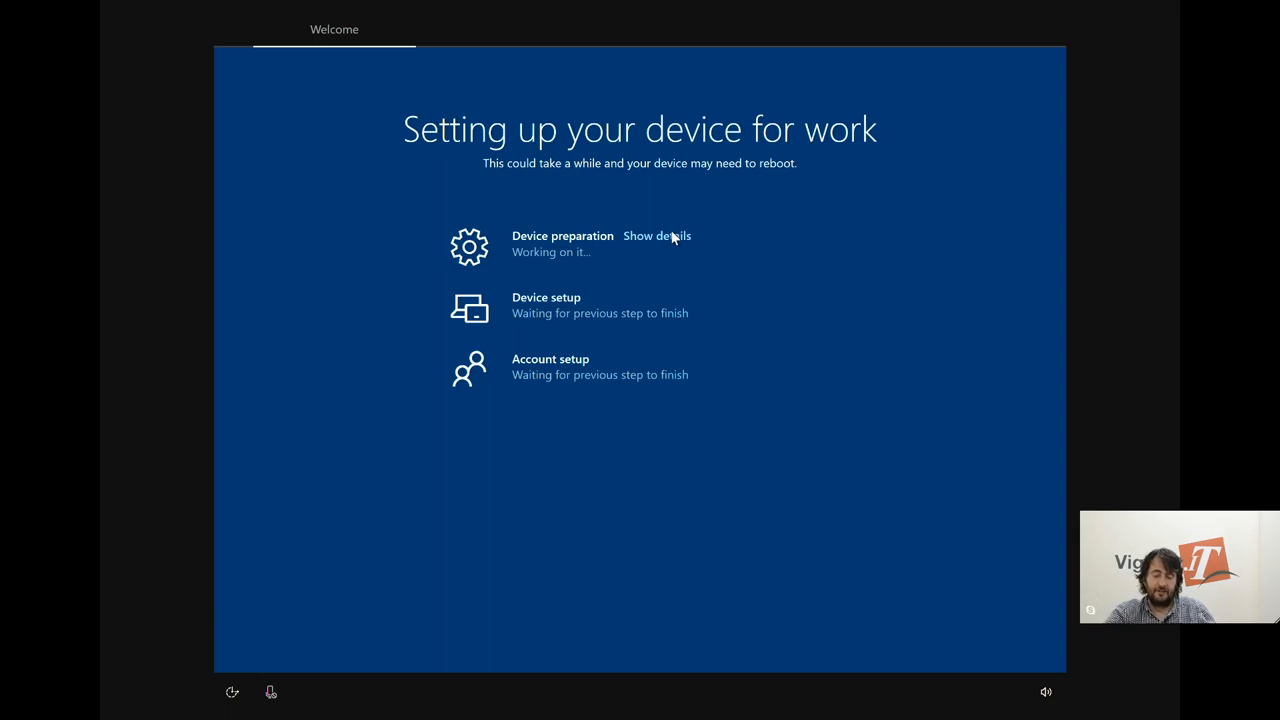
click(656, 236)
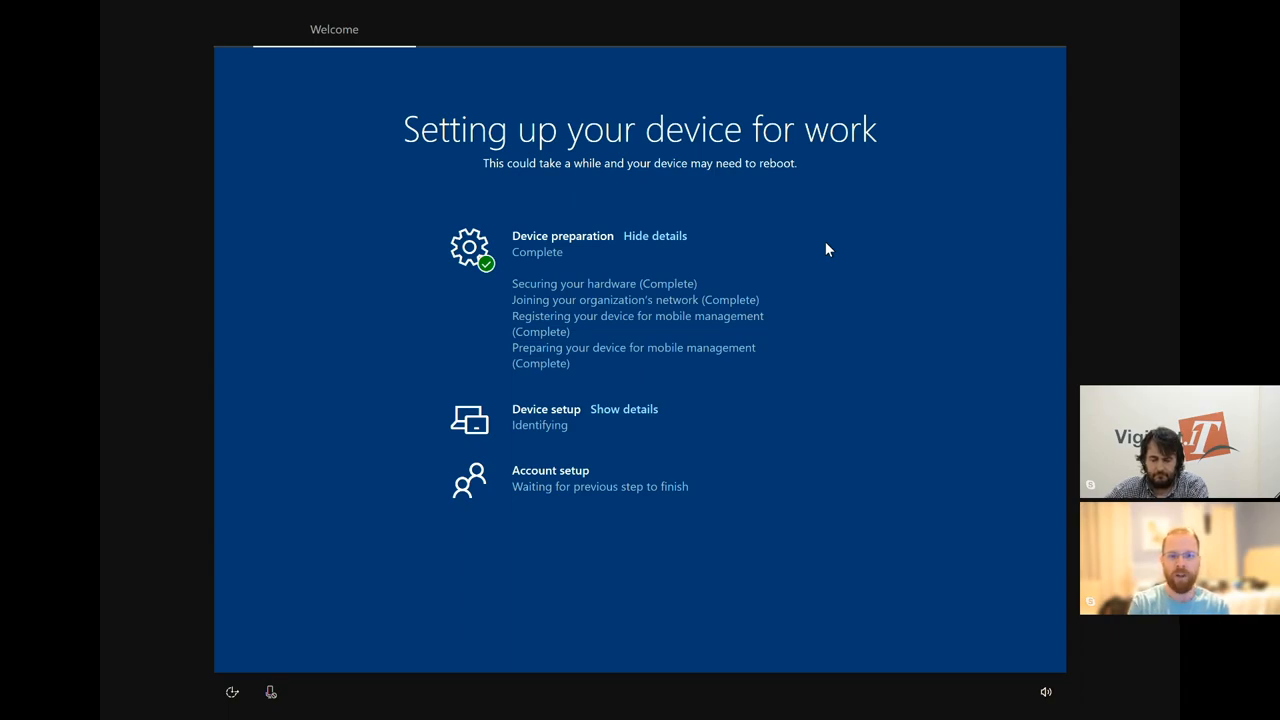
Step: Show the Device setup details and hide the finished Device preparation details
click(624, 408)
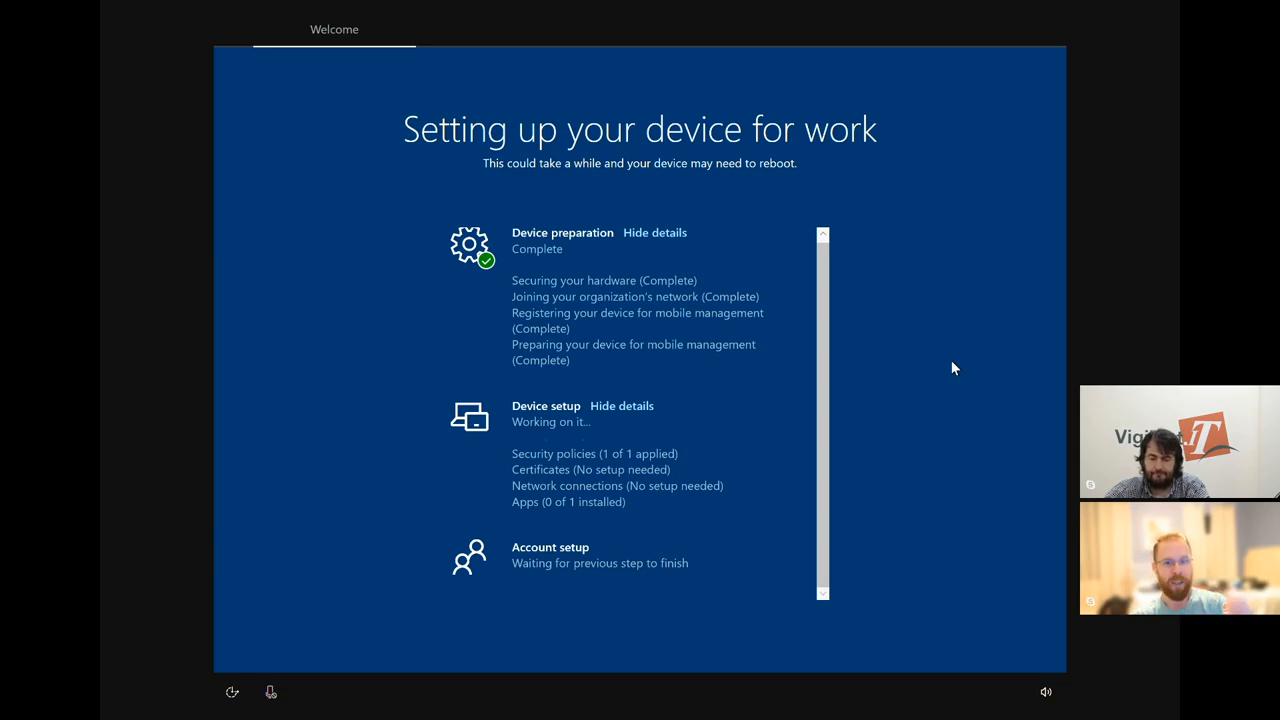
click(656, 232)
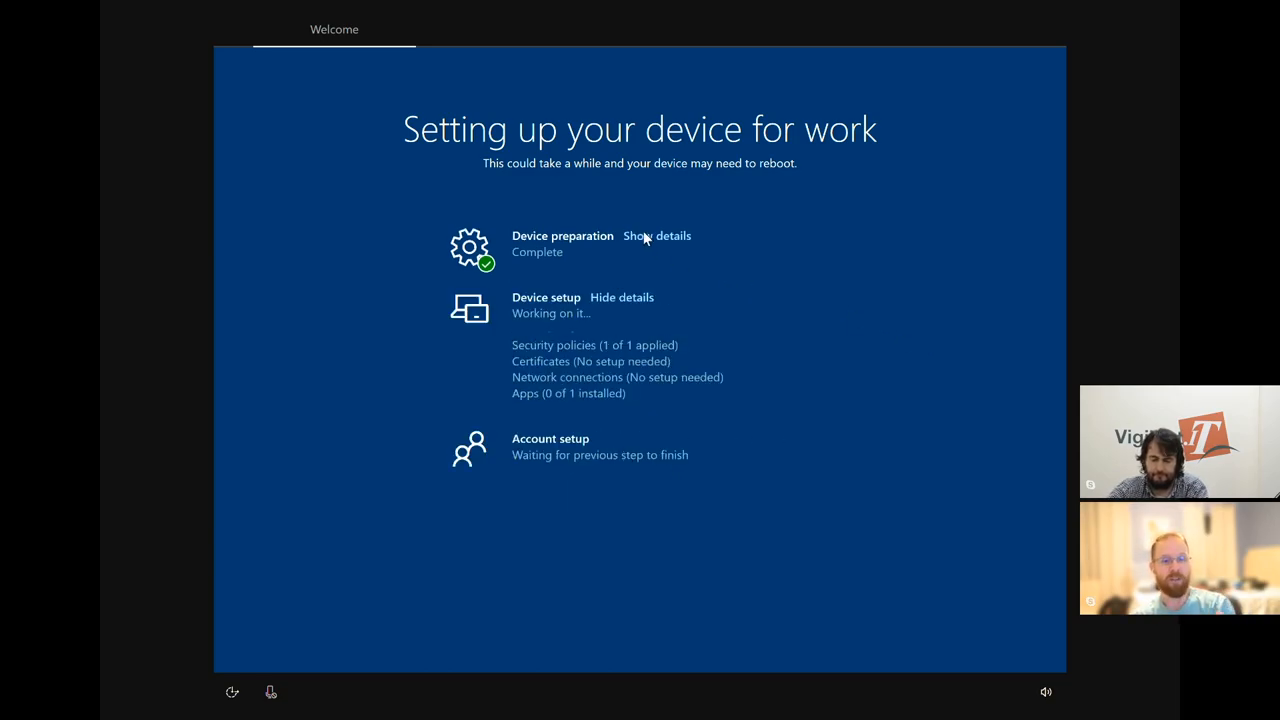
mouse_move(912, 292)
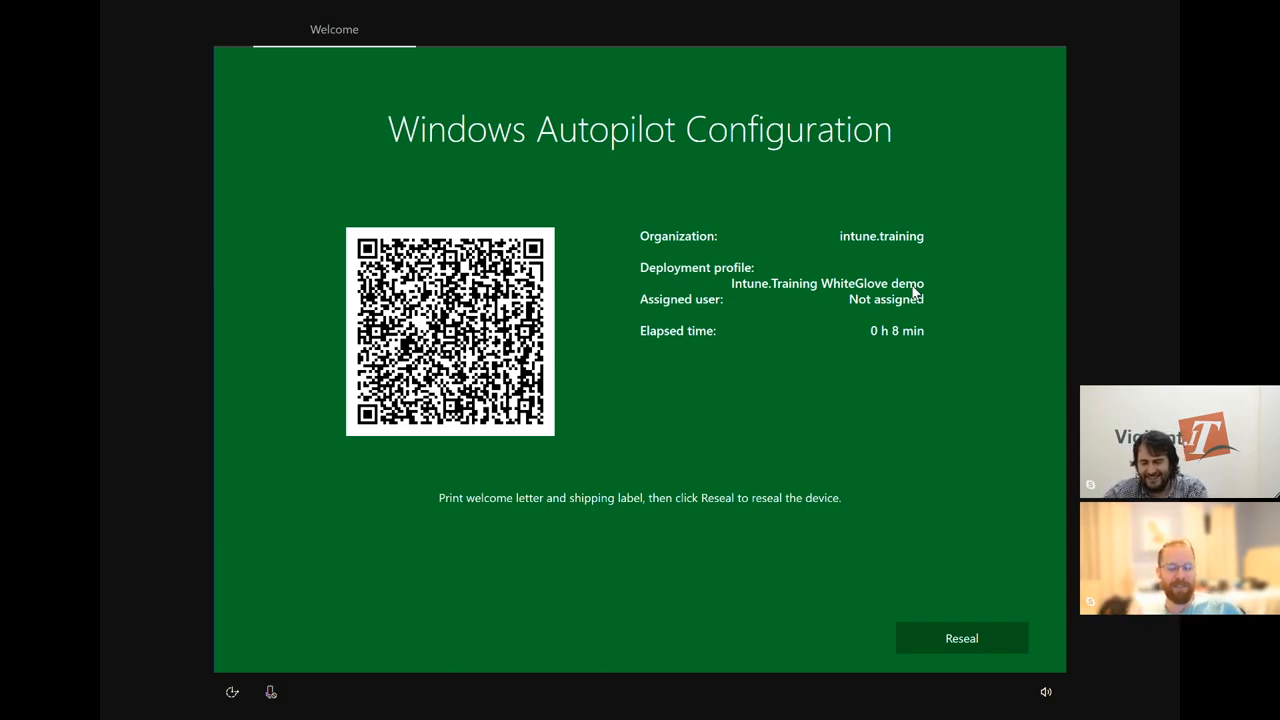
mouse_move(1000, 408)
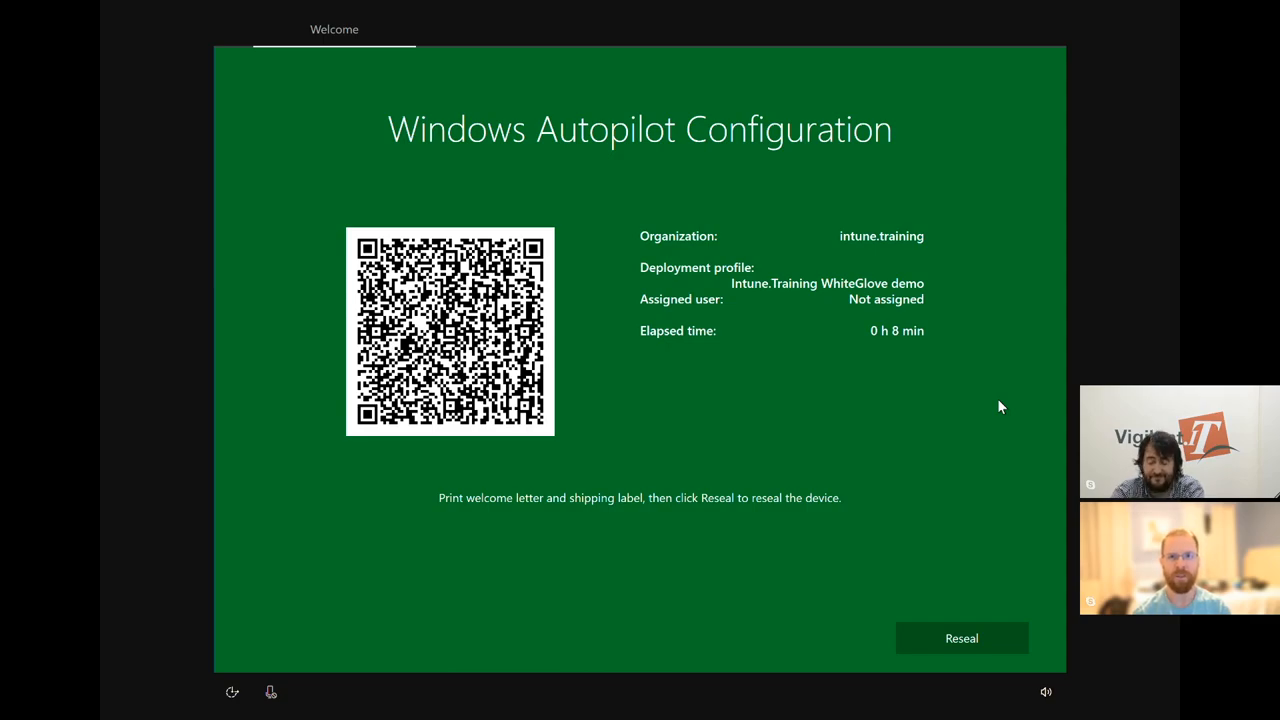
mouse_move(960, 638)
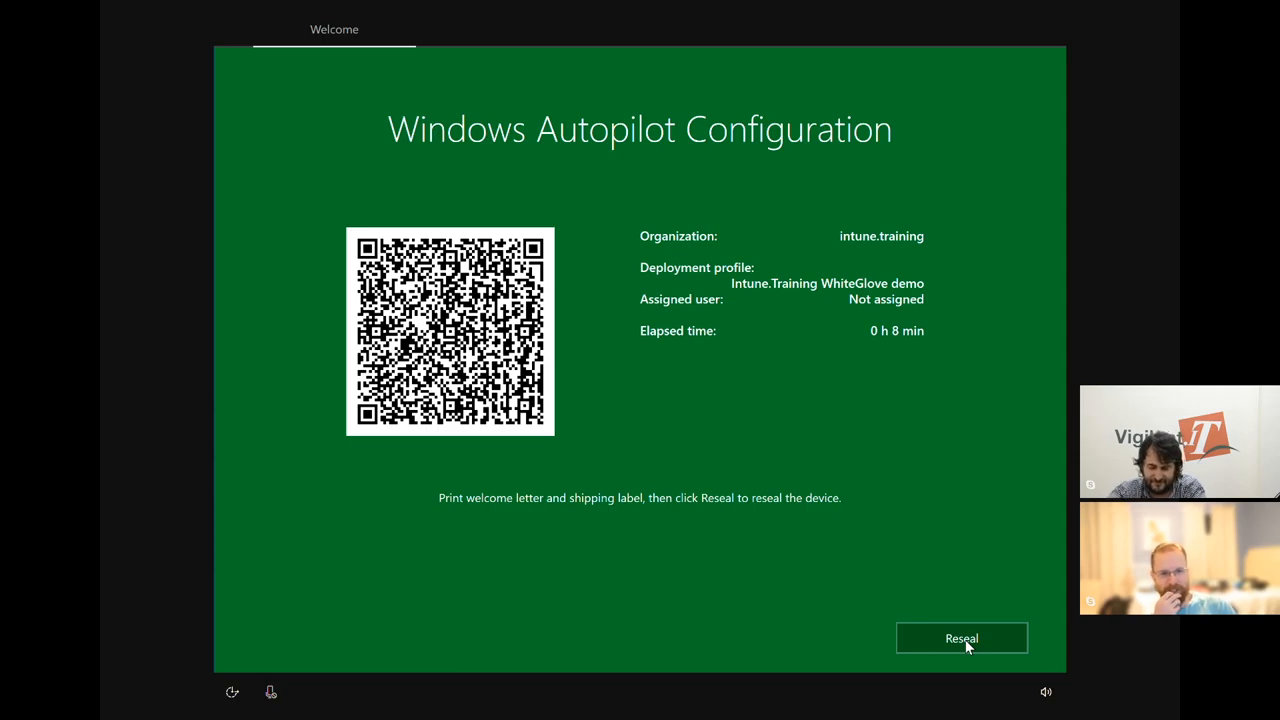
Step: Reseal the pre-provisioned device from the Windows Autopilot Configuration screen
click(960, 638)
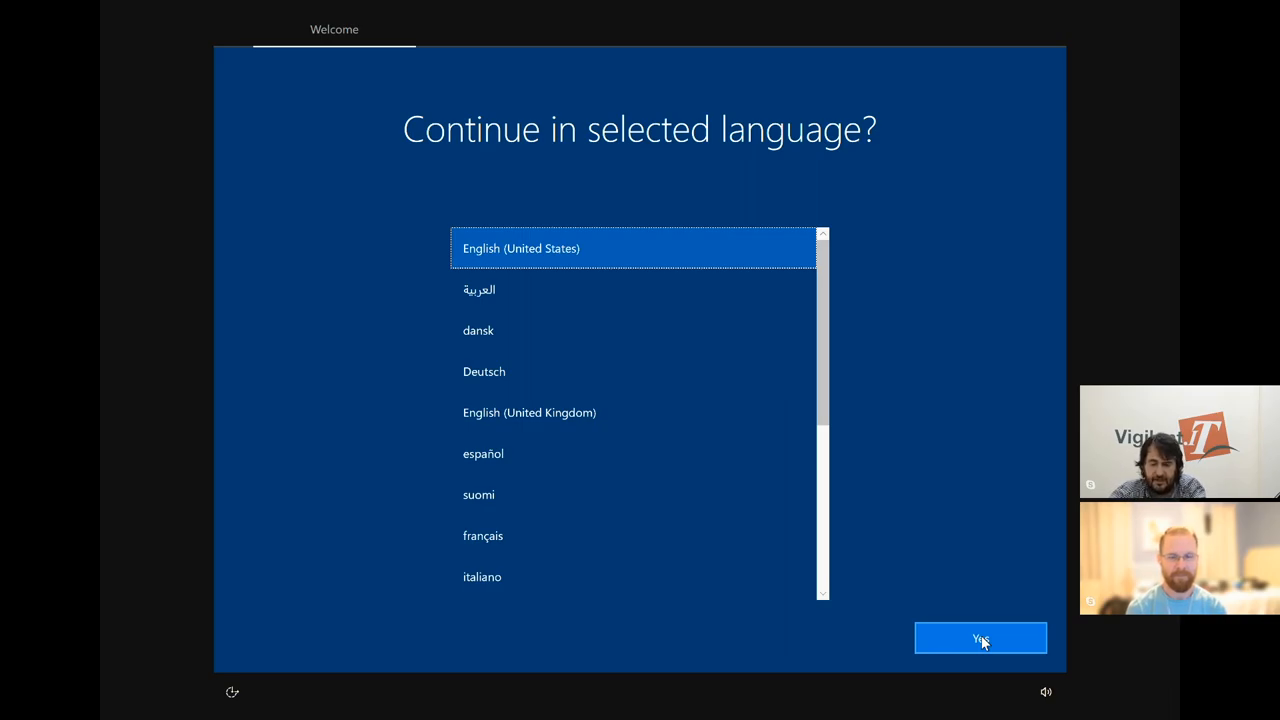
Step: Confirm English (United States), the region and the US keyboard layout, and skip adding a second layout
click(980, 638)
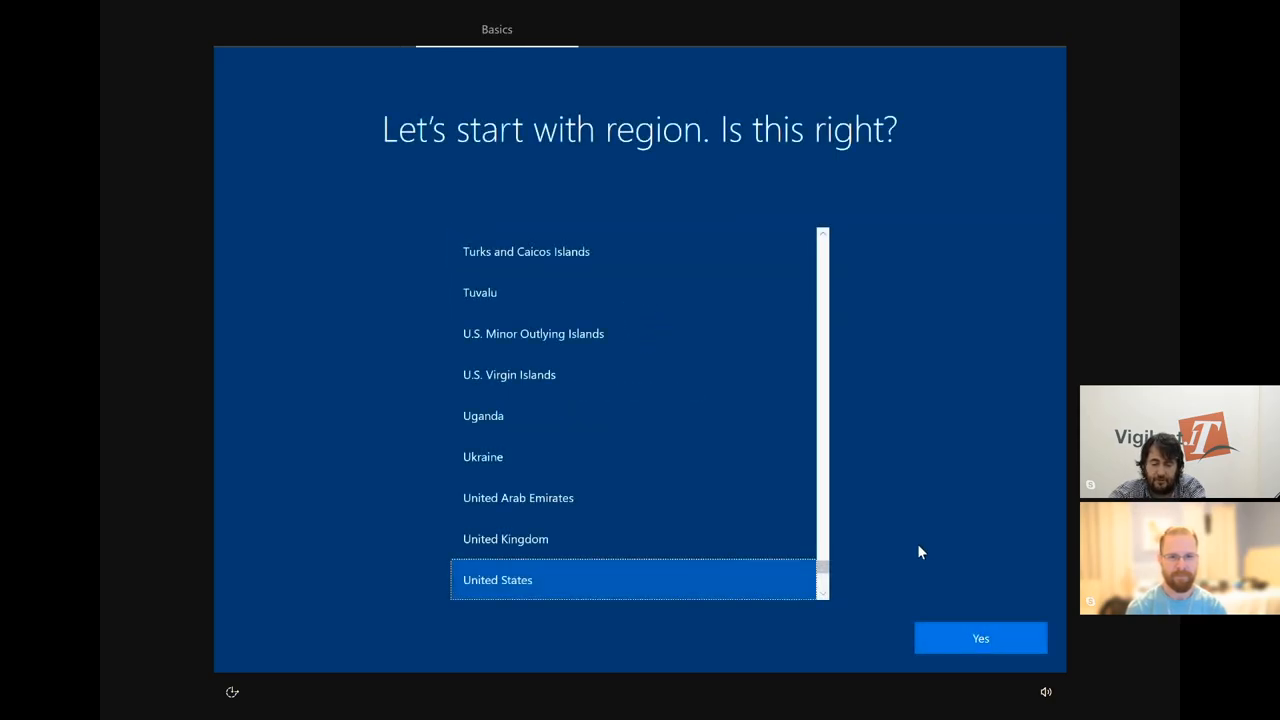
mouse_move(638, 414)
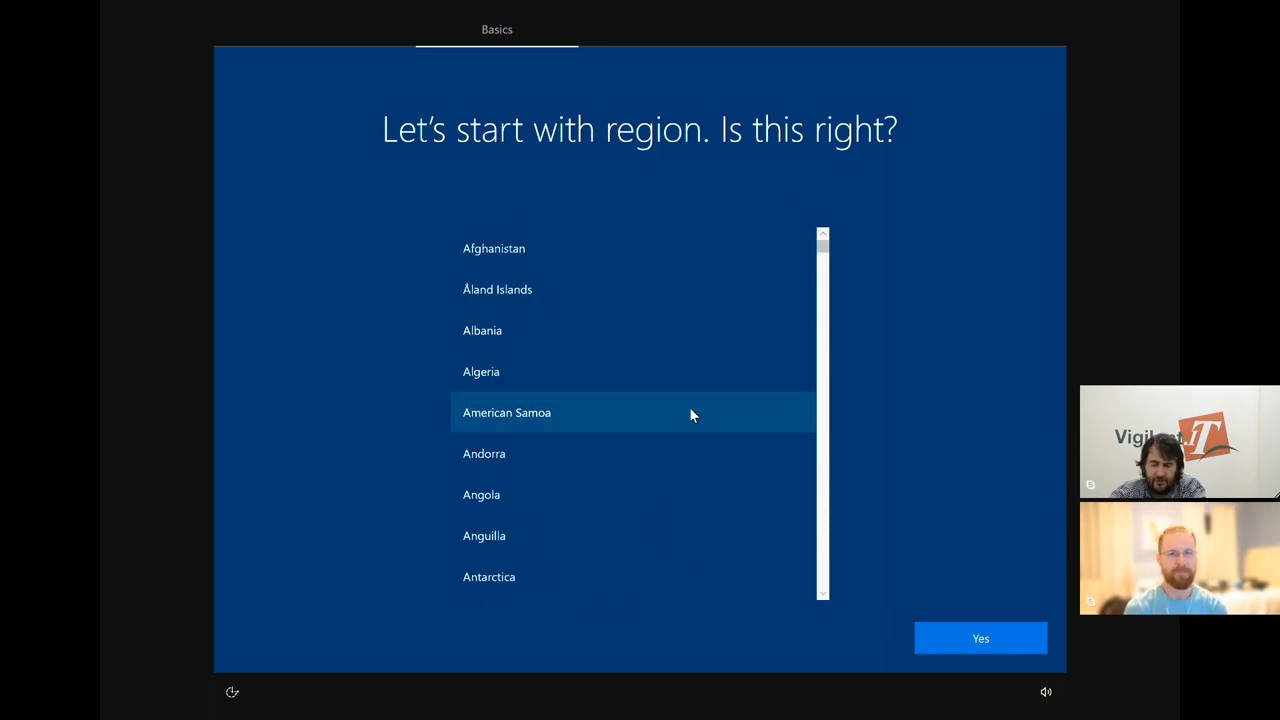
scroll(down, 3)
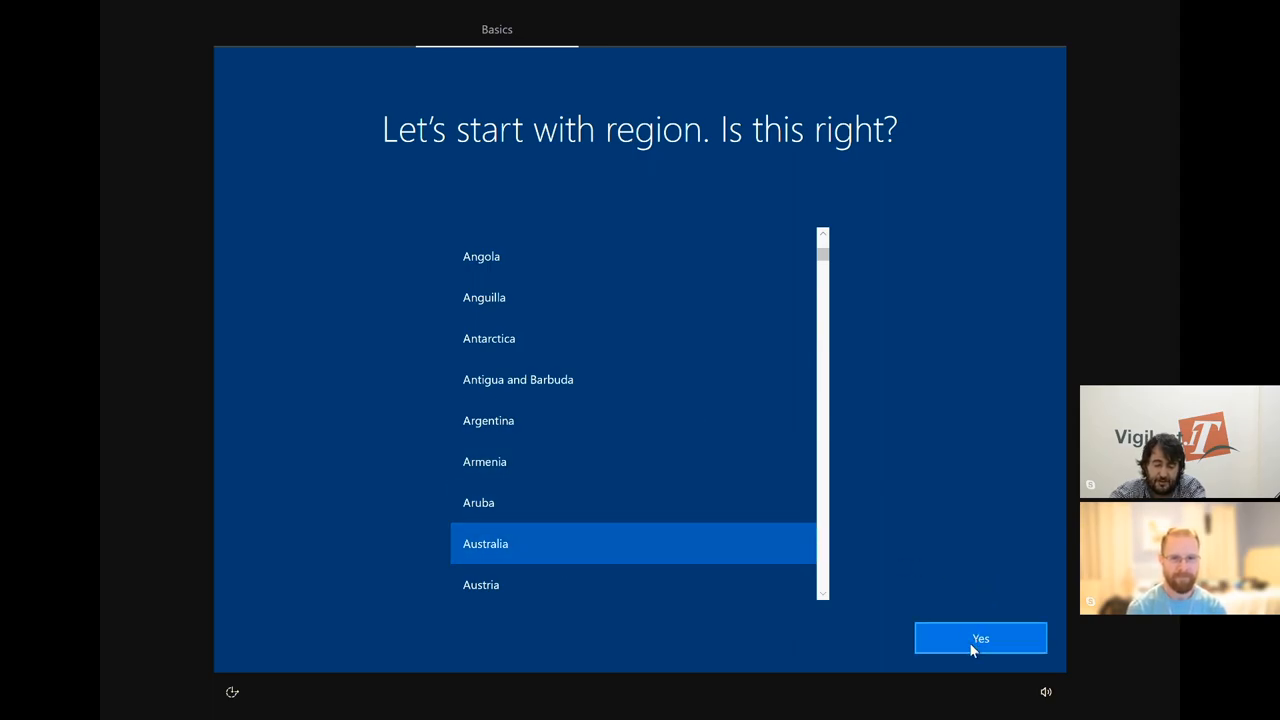
click(980, 638)
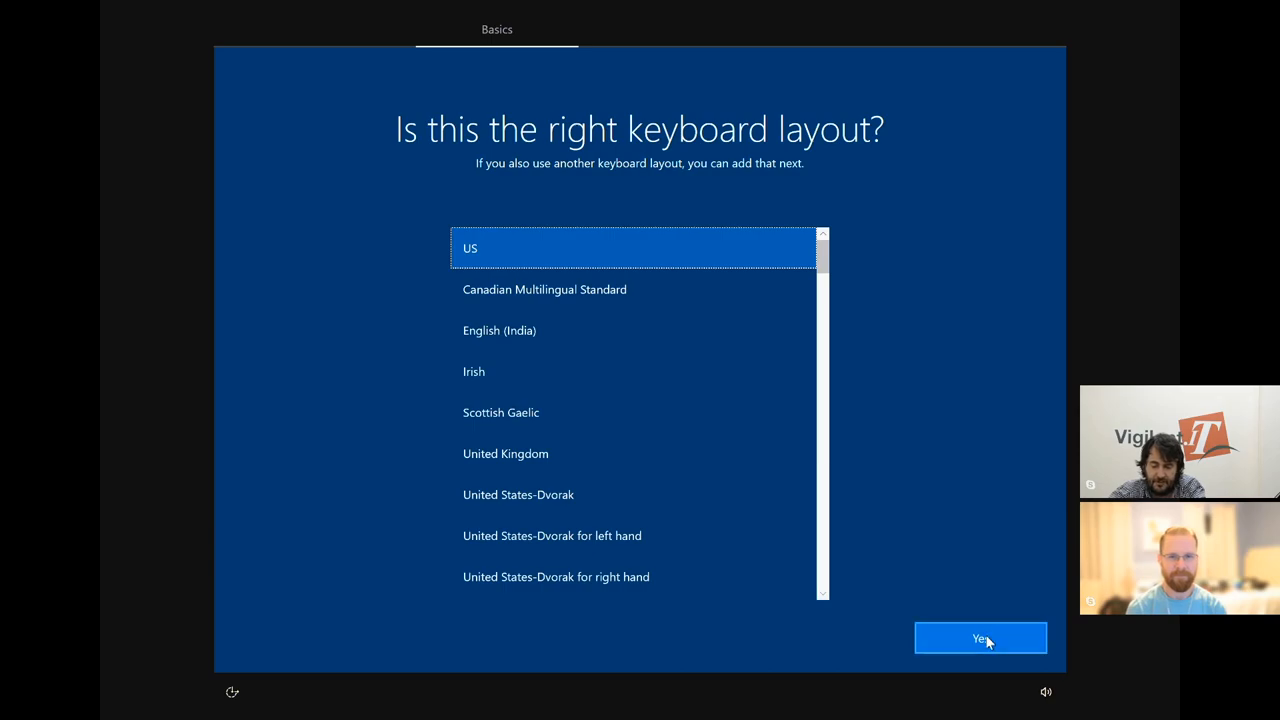
click(980, 638)
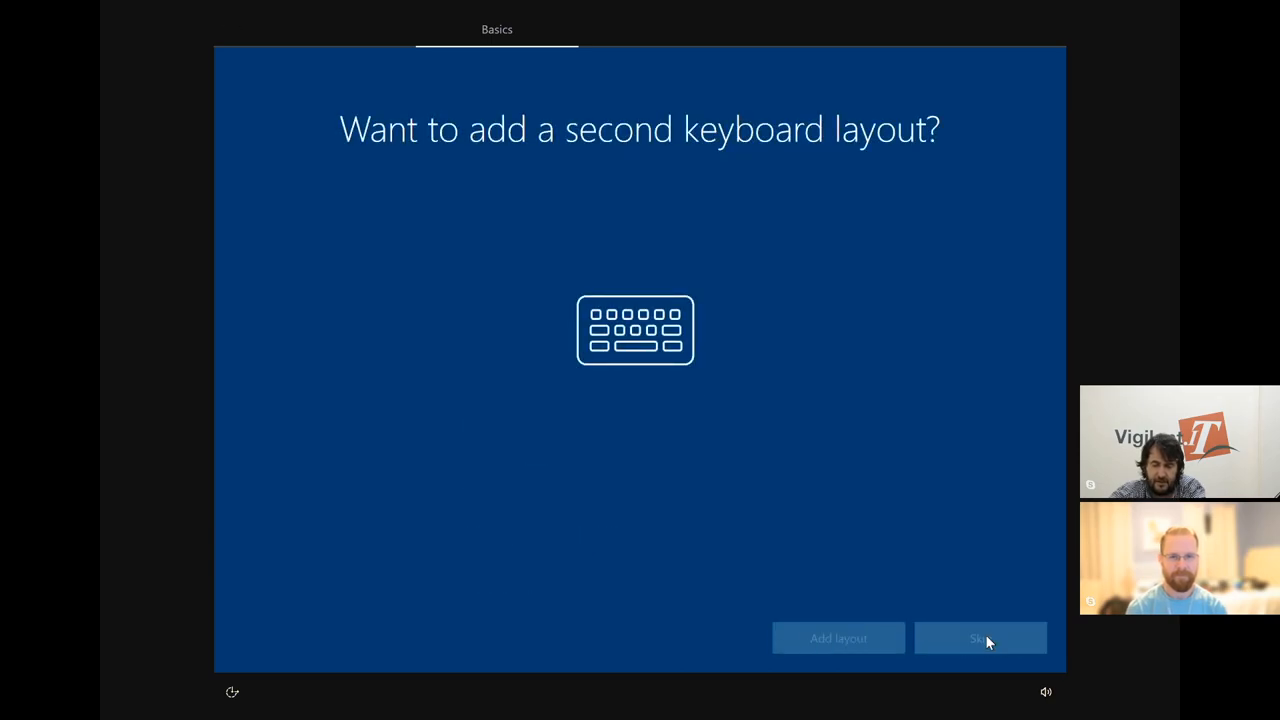
click(980, 638)
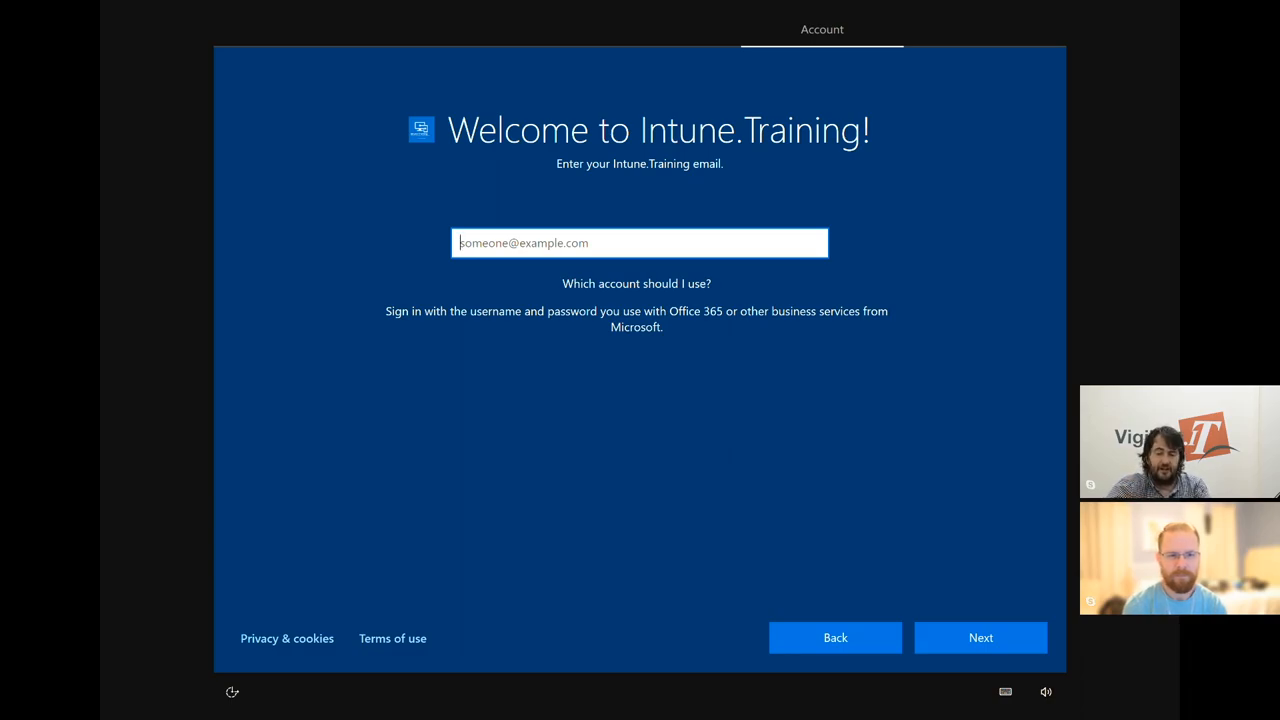
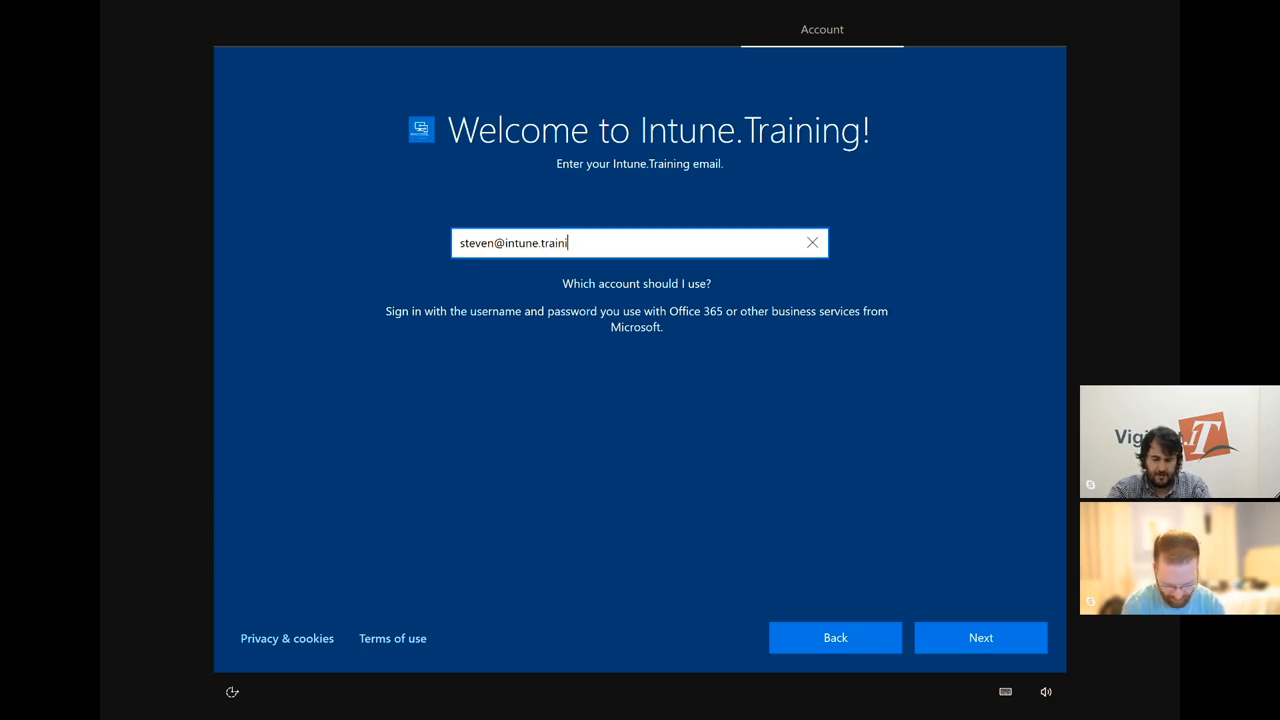
click(980, 636)
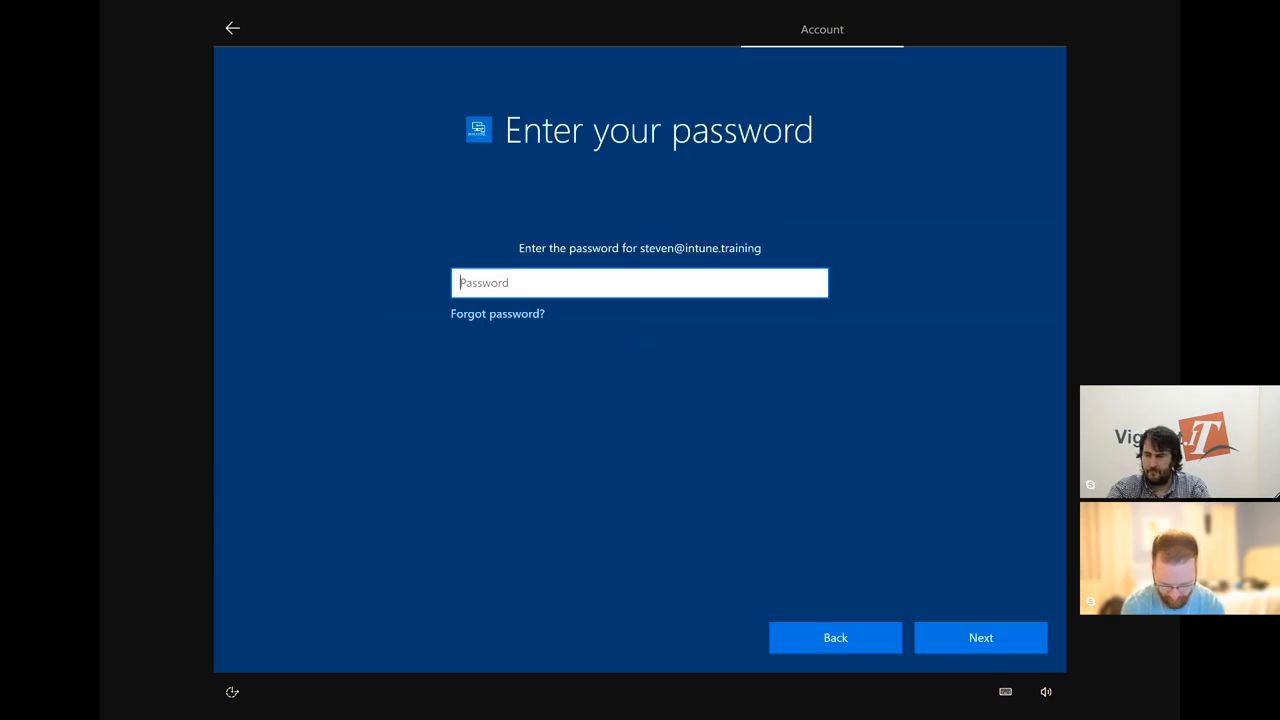
click(980, 636)
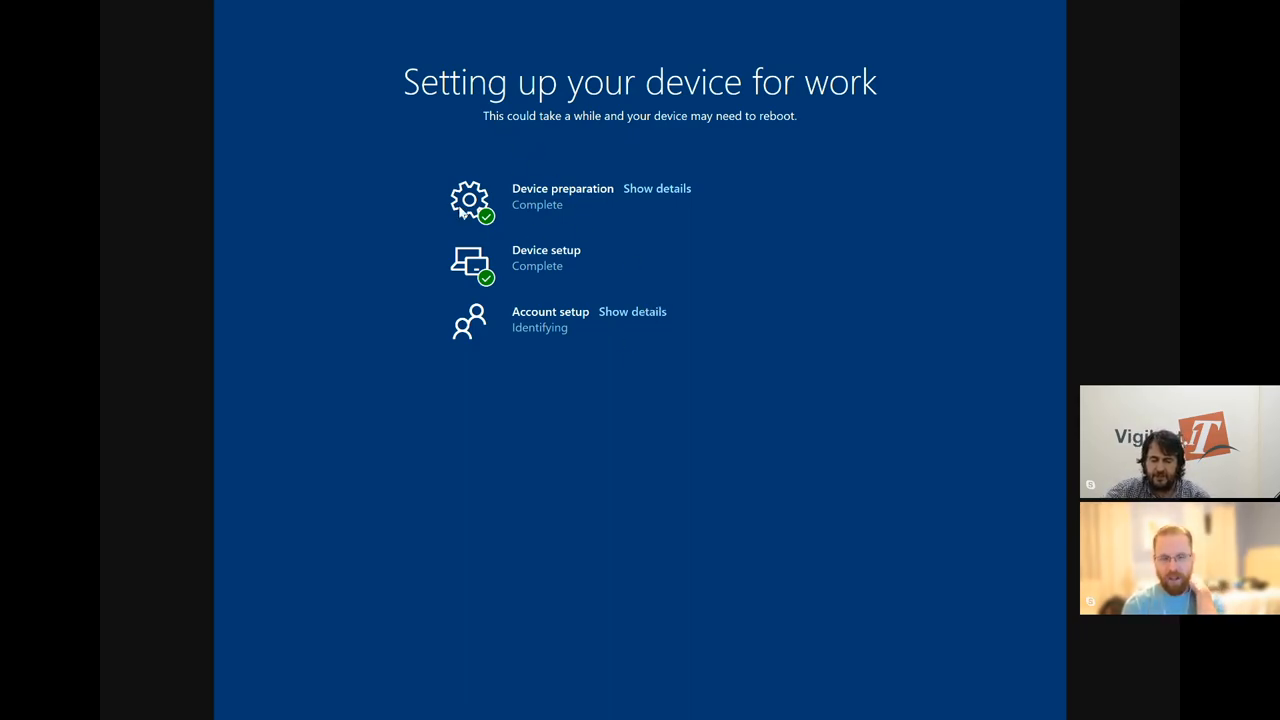
mouse_move(688, 298)
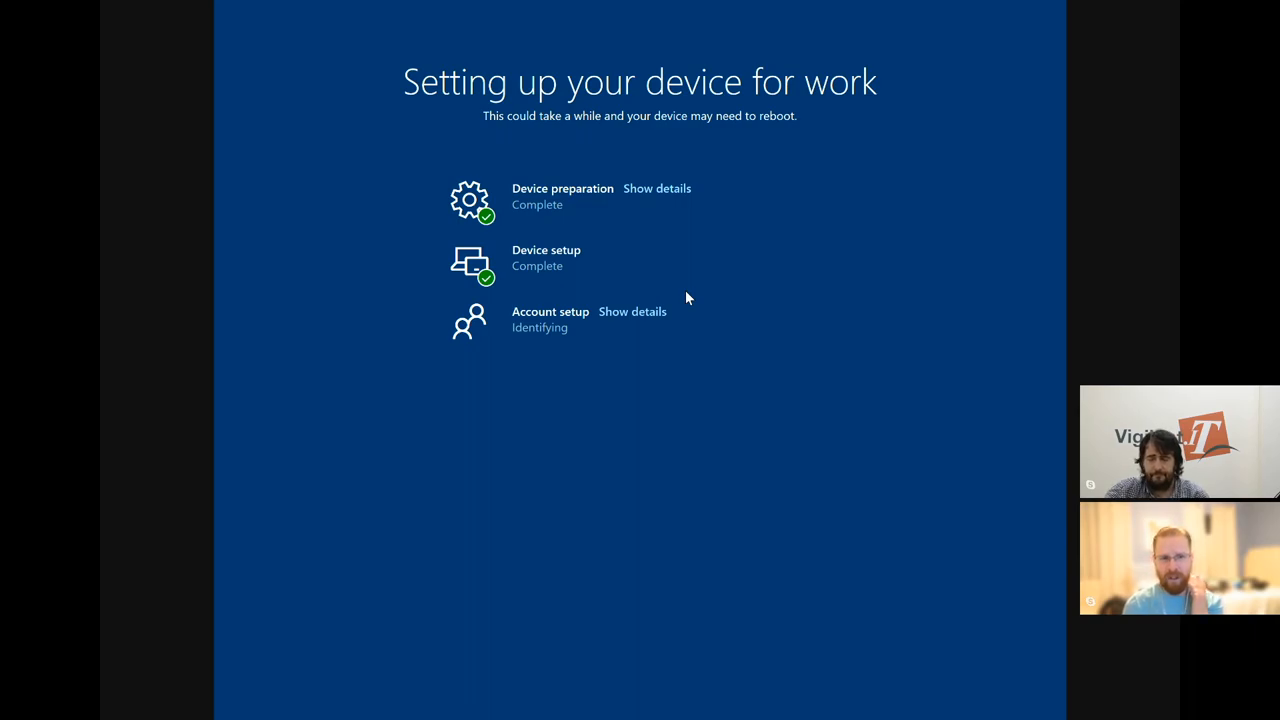
mouse_move(436, 280)
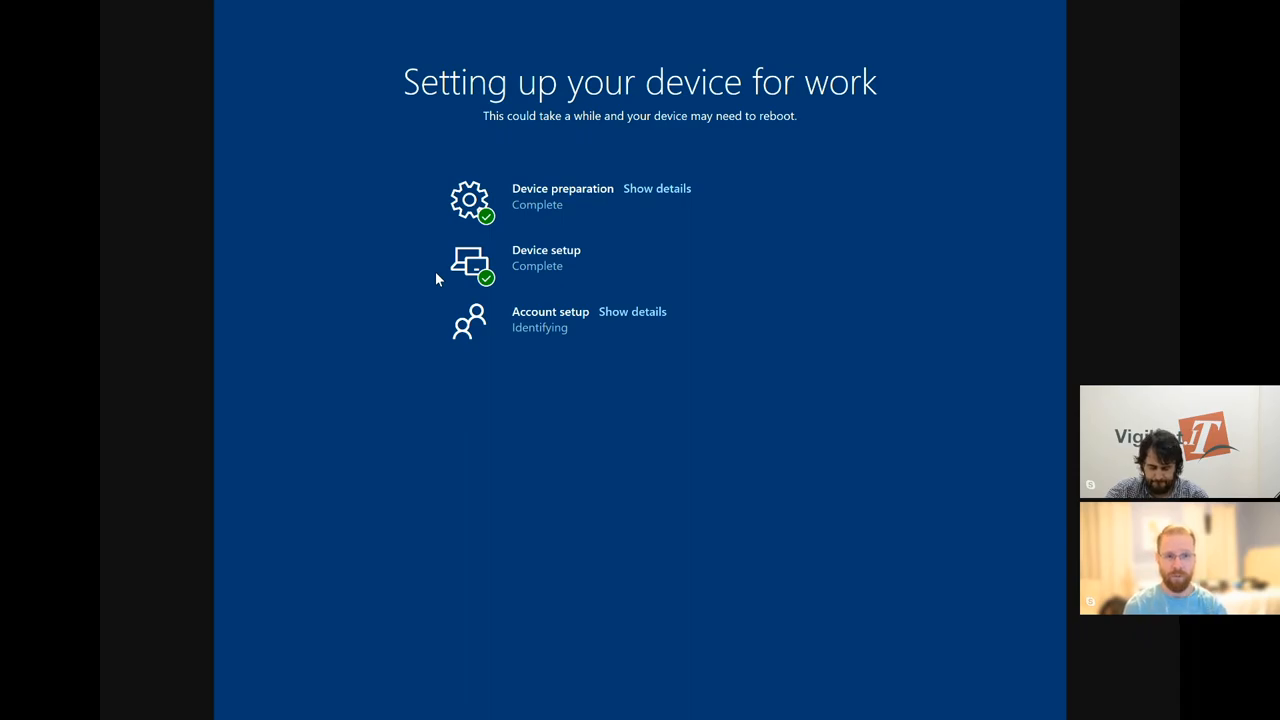
Step: Reveal the Account setup progress details and wait for the Windows Hello face sign-in offer
click(632, 312)
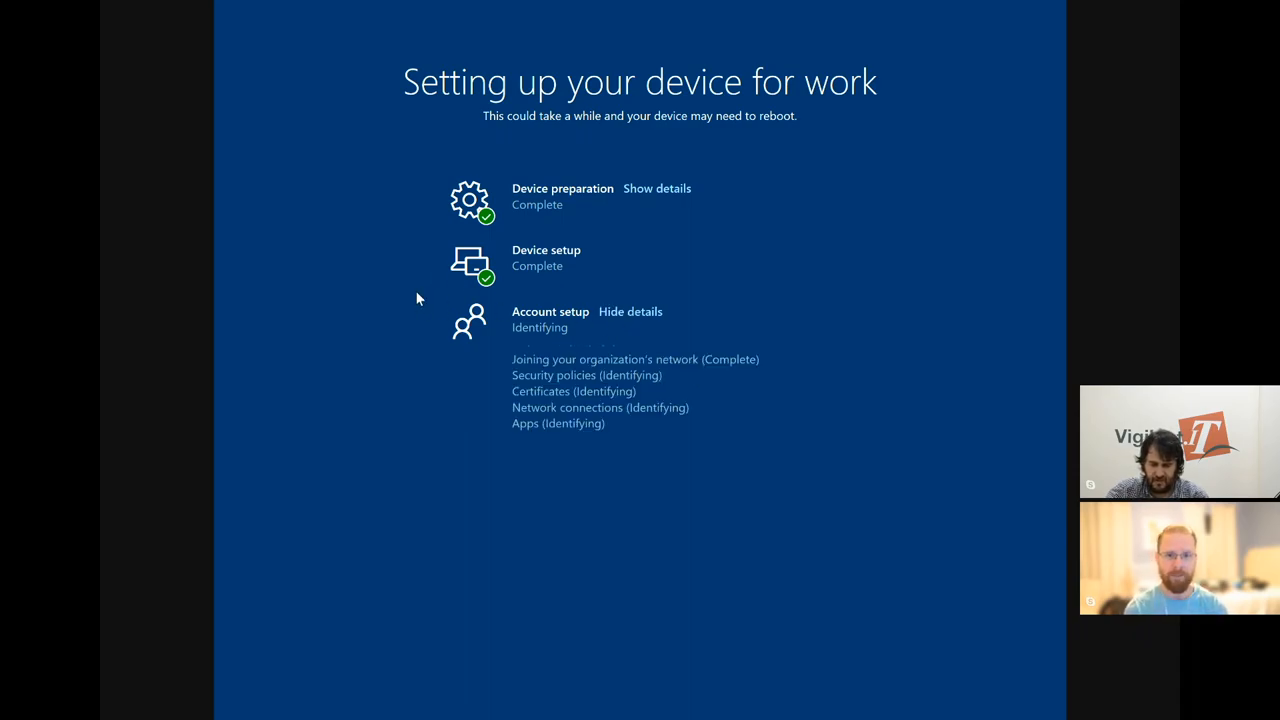
mouse_move(544, 260)
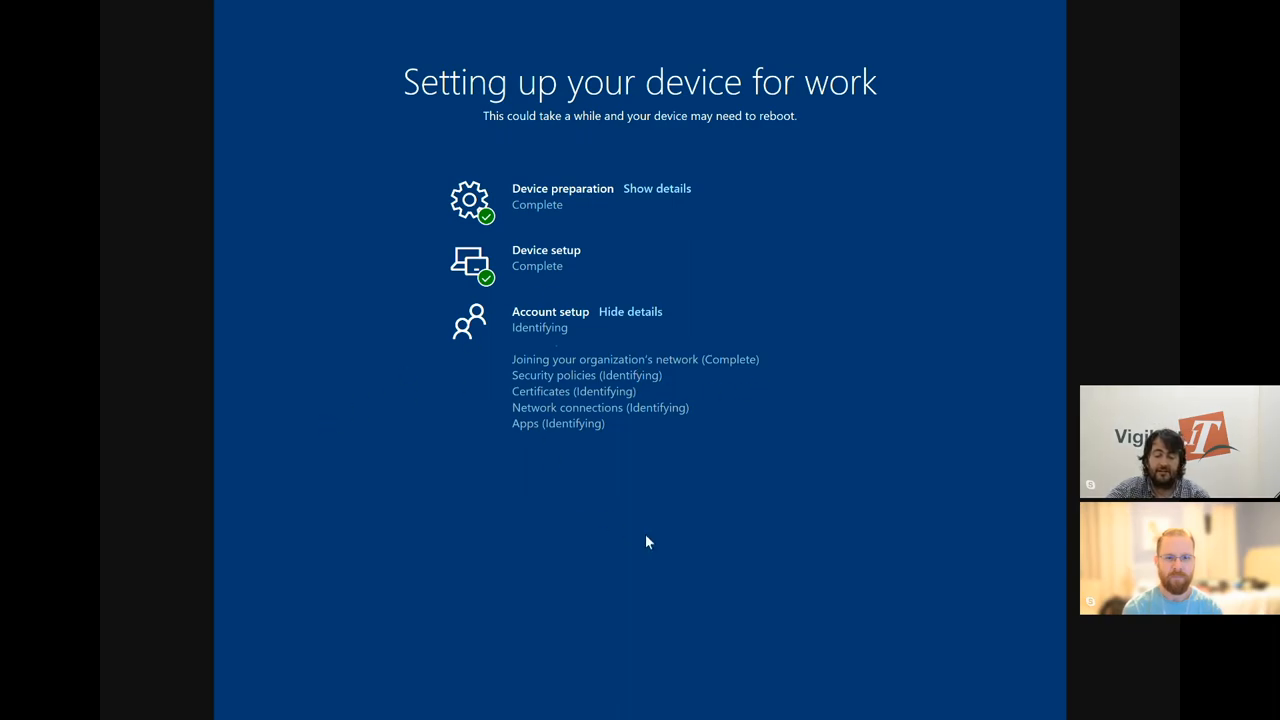
mouse_move(756, 540)
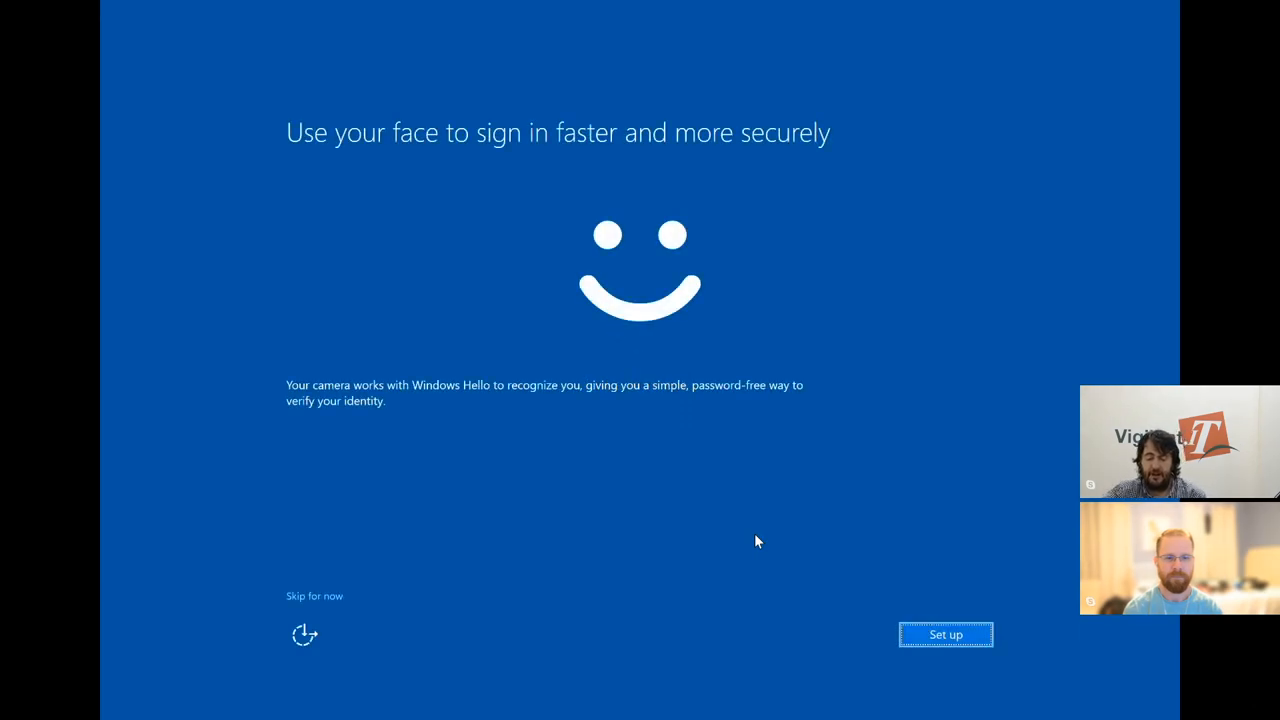
Step: Skip face sign-in and create and confirm a Windows Hello PIN
click(314, 596)
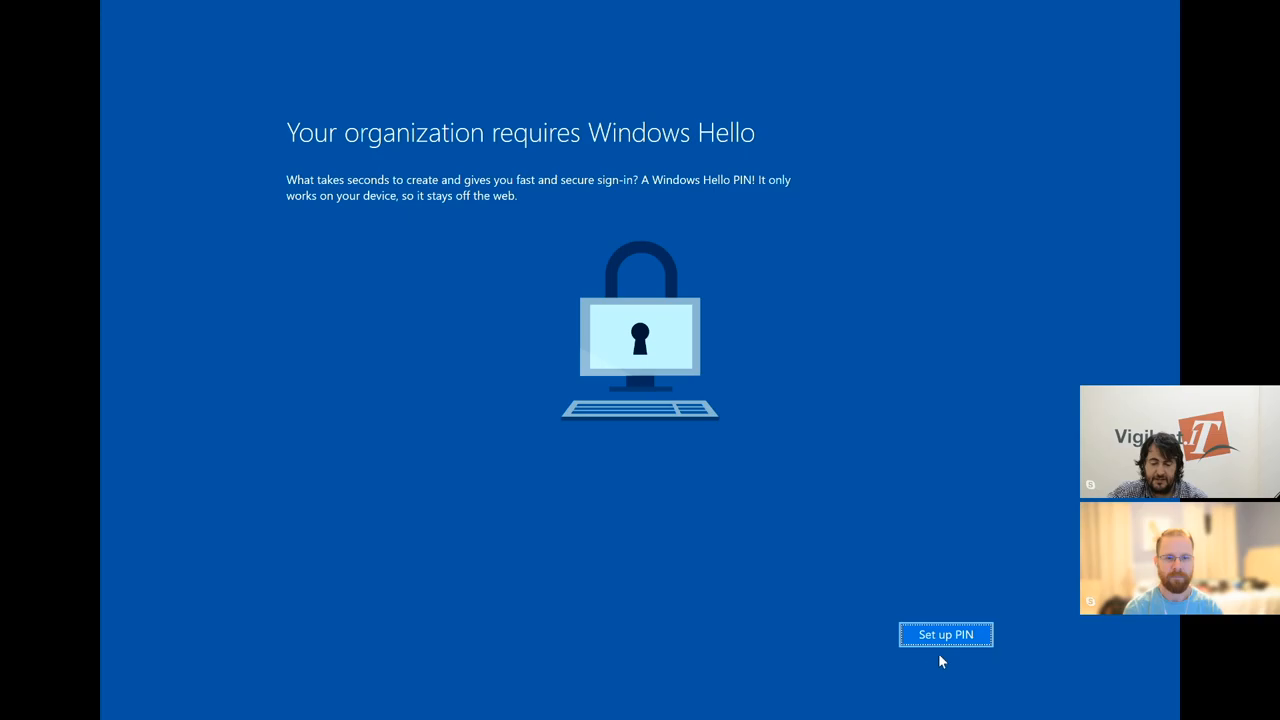
click(944, 634)
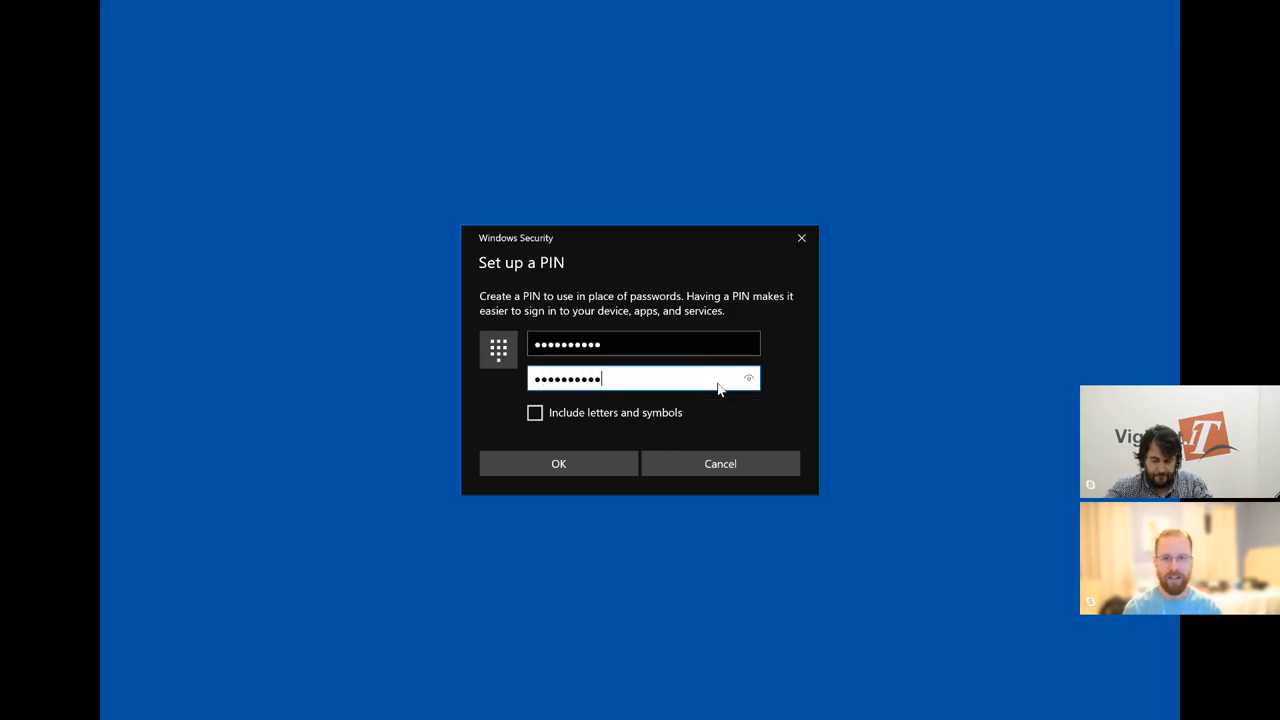
click(558, 464)
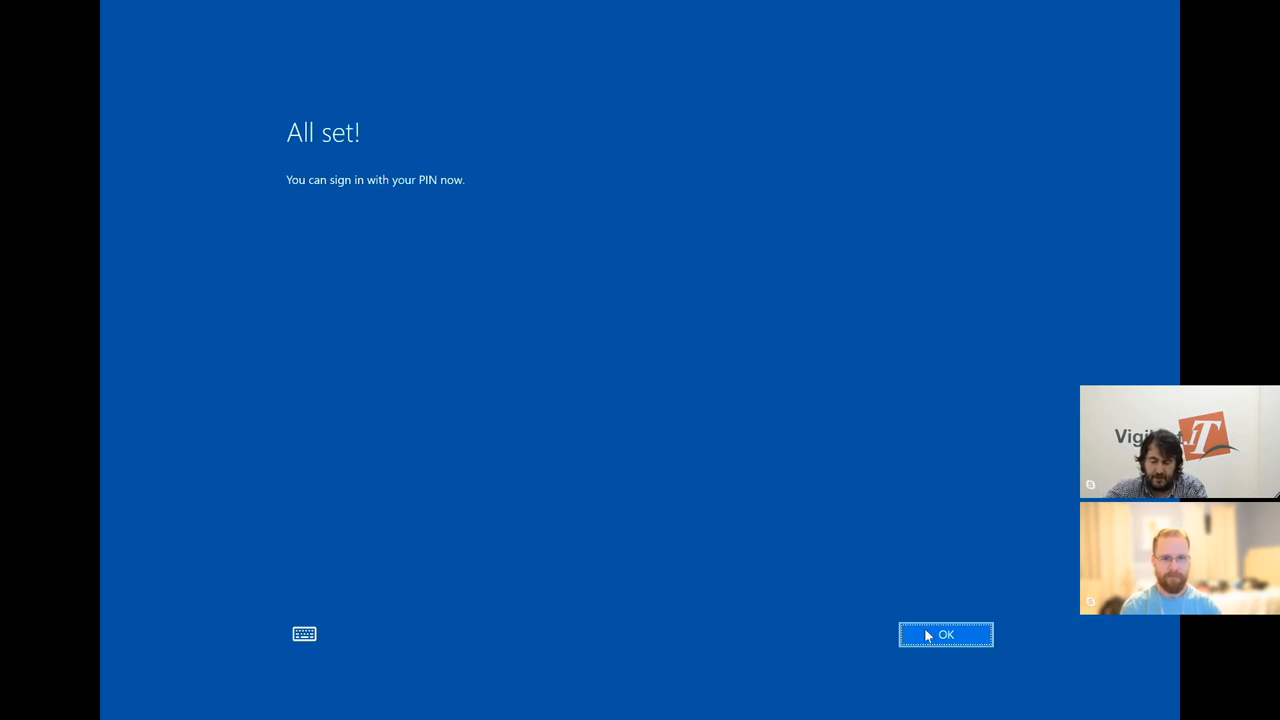
Step: Finish setup at 'All set!', answer the network discoverability prompt and launch Microsoft Edge
click(944, 636)
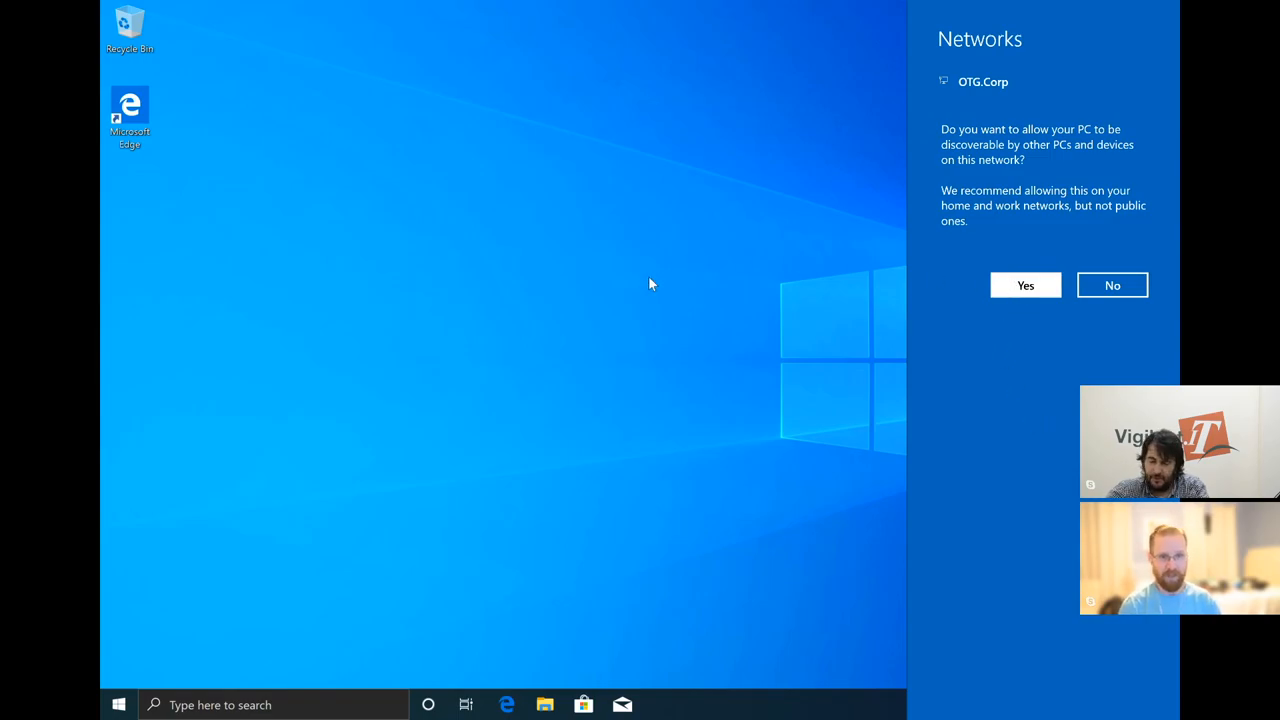
click(1024, 284)
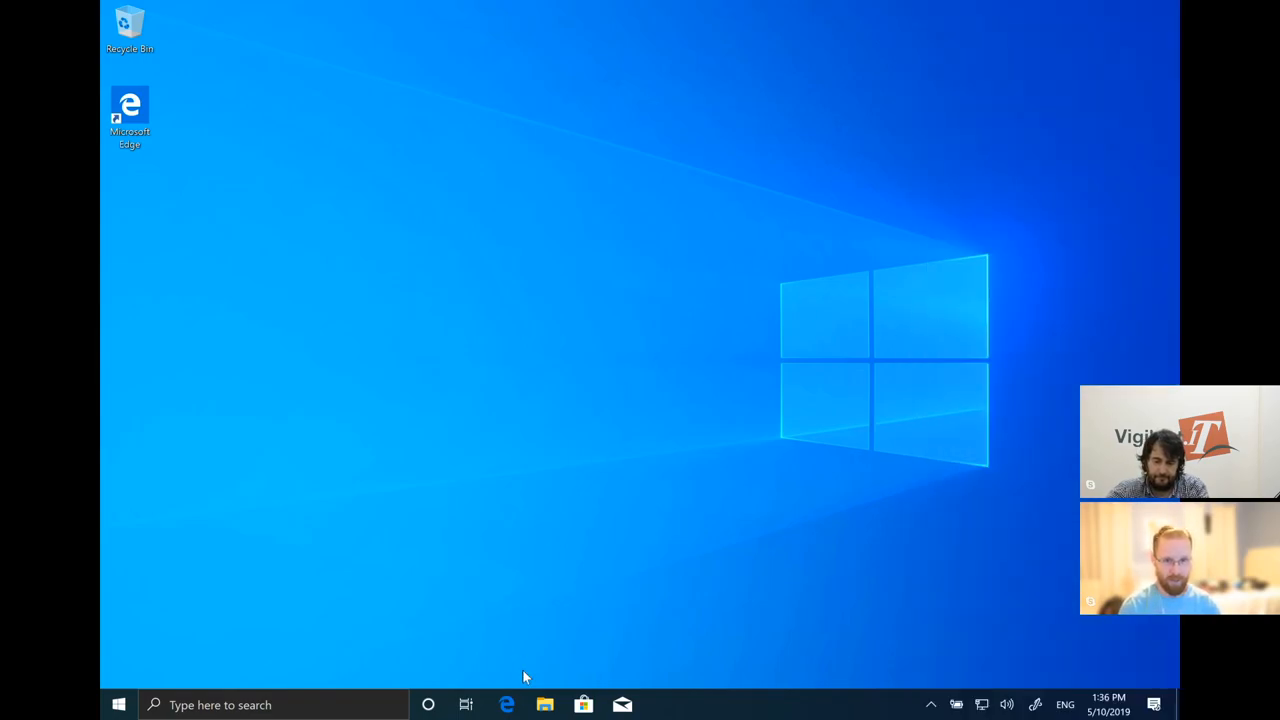
click(508, 704)
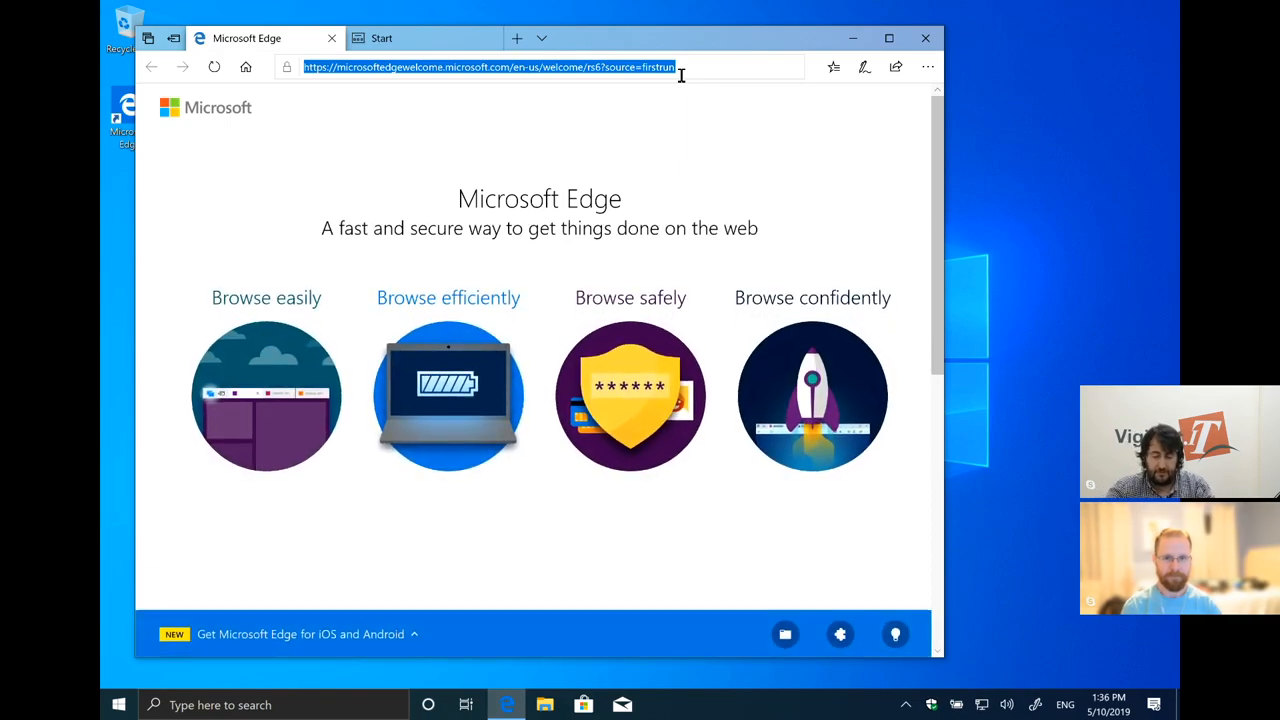
Step: Browse to portal.azure.com and select Intune from the favorites bar
text(portal.azure.com/#home)
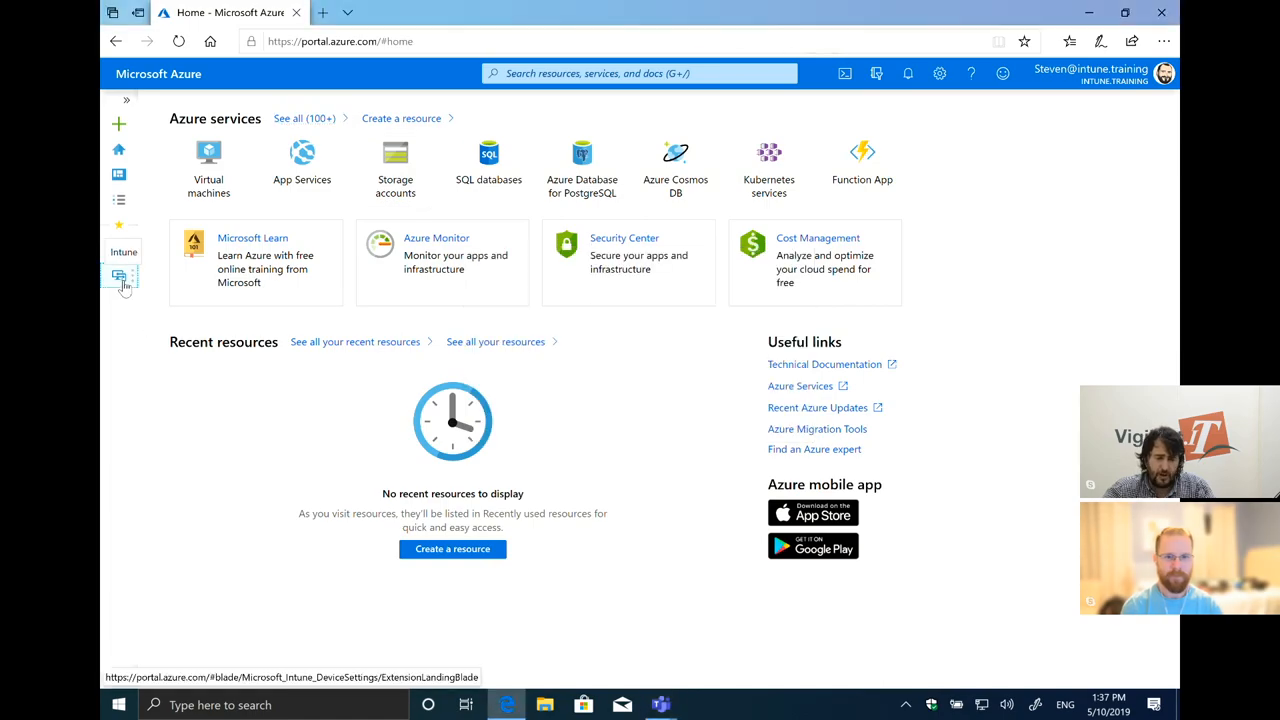
click(120, 276)
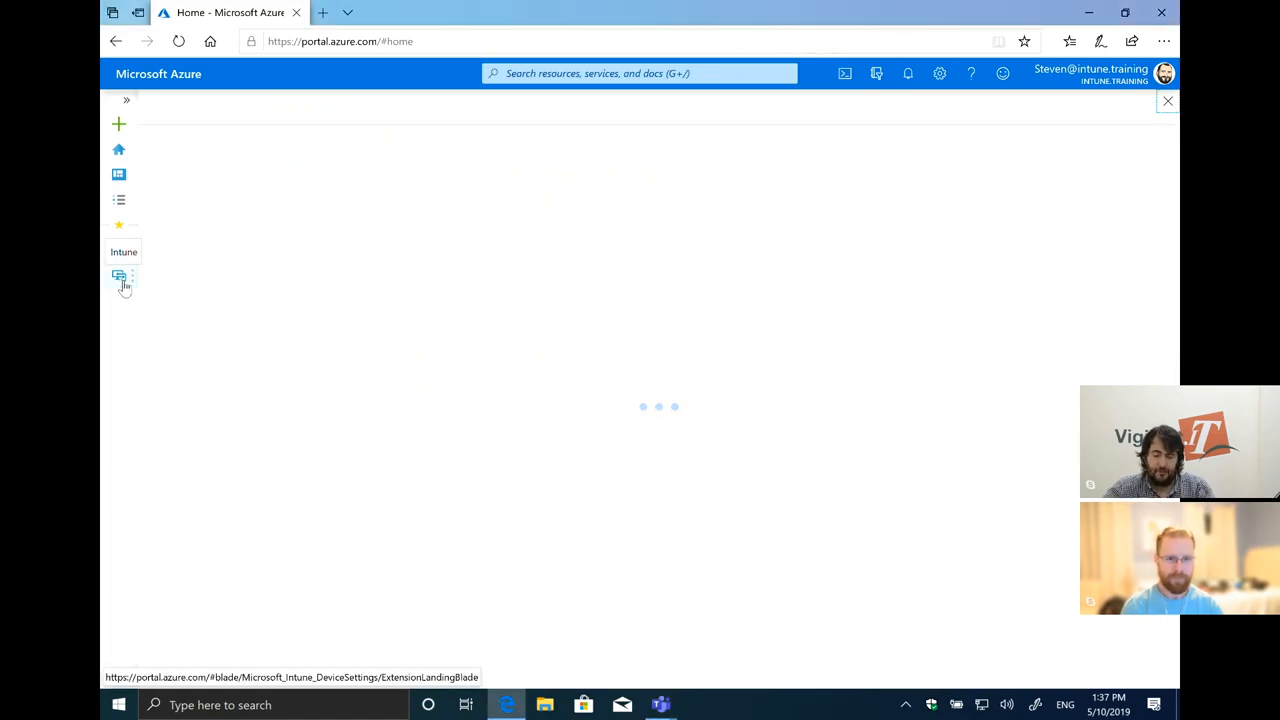
click(124, 276)
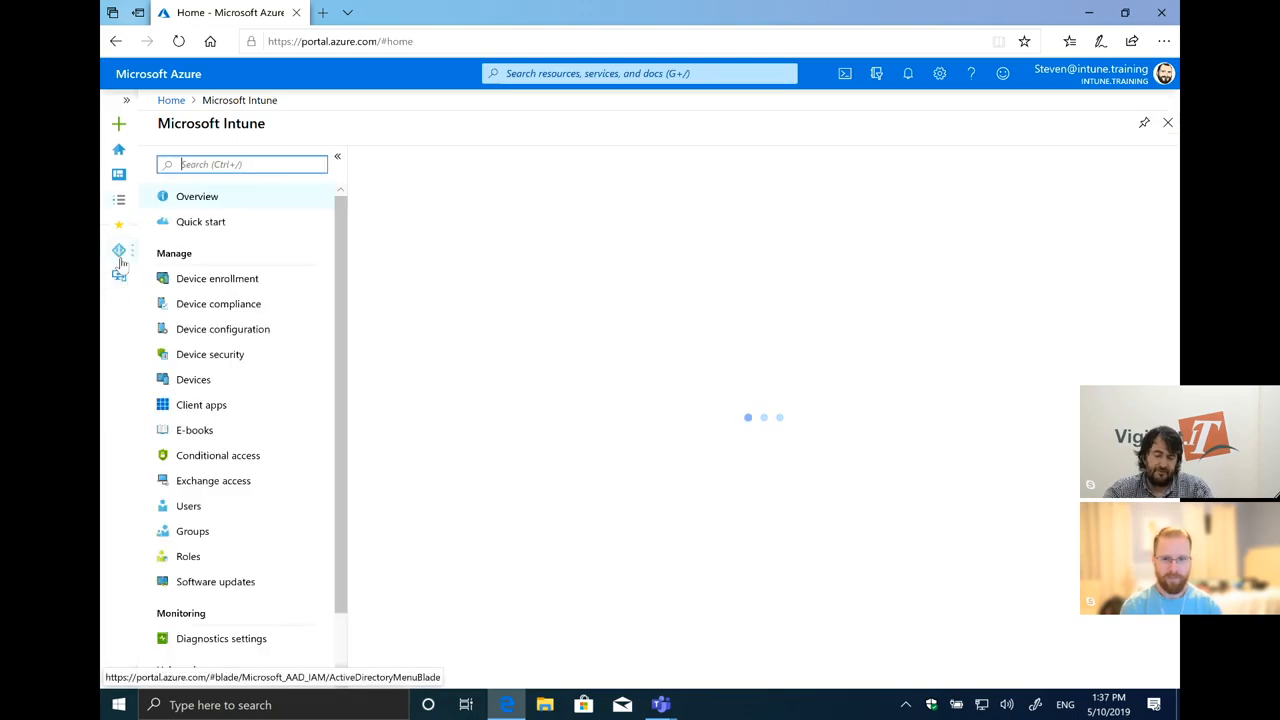
Step: Go to Azure Active Directory and its Mobility (MDM and MAM) settings listing Microsoft Intune
click(120, 252)
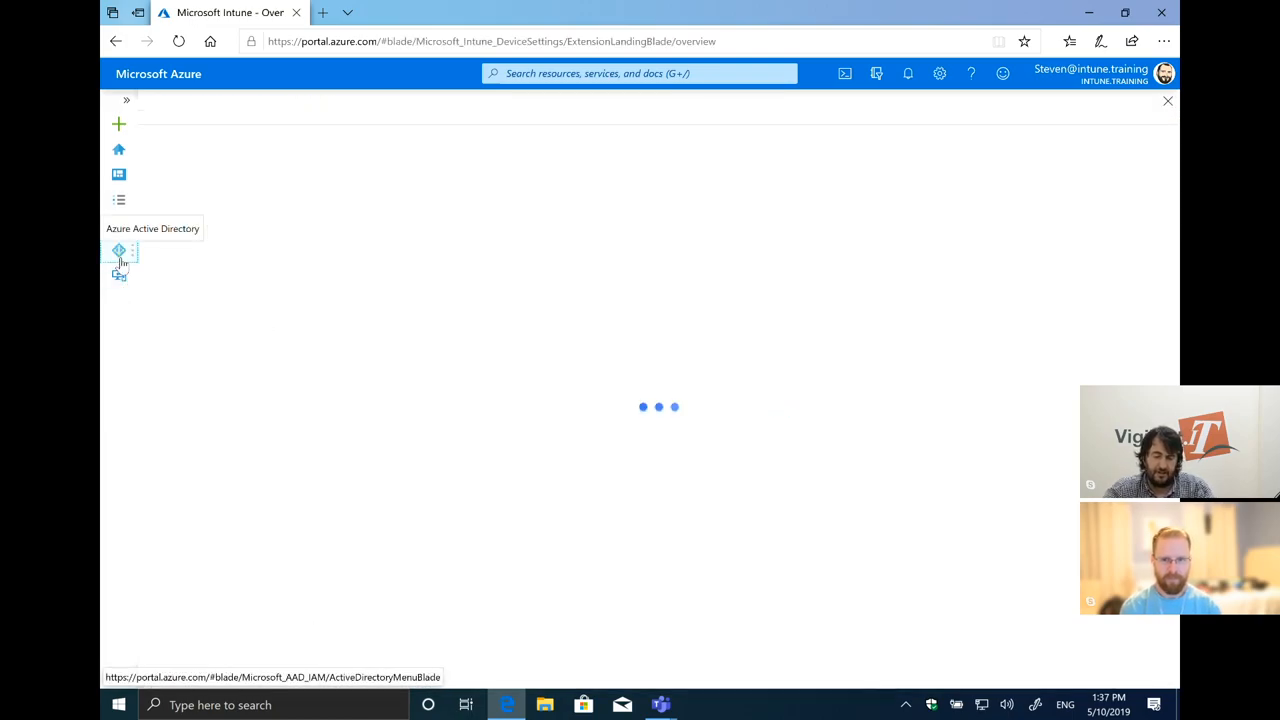
click(118, 250)
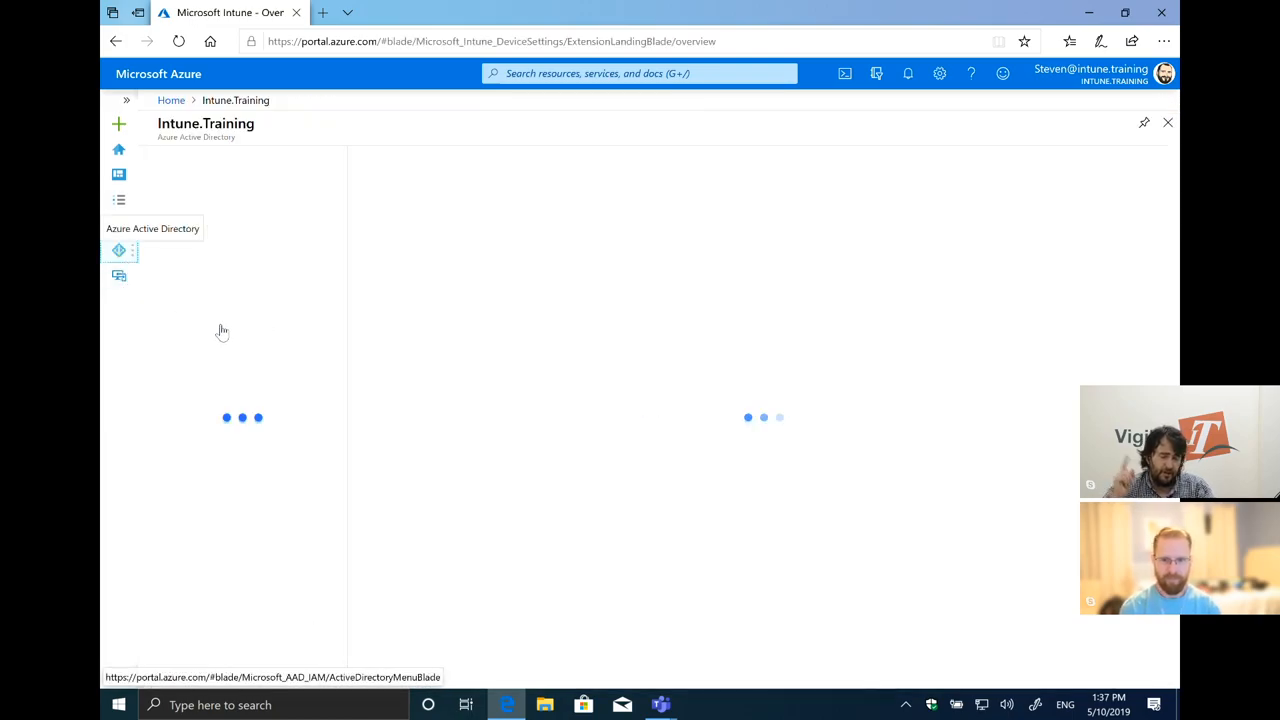
click(118, 250)
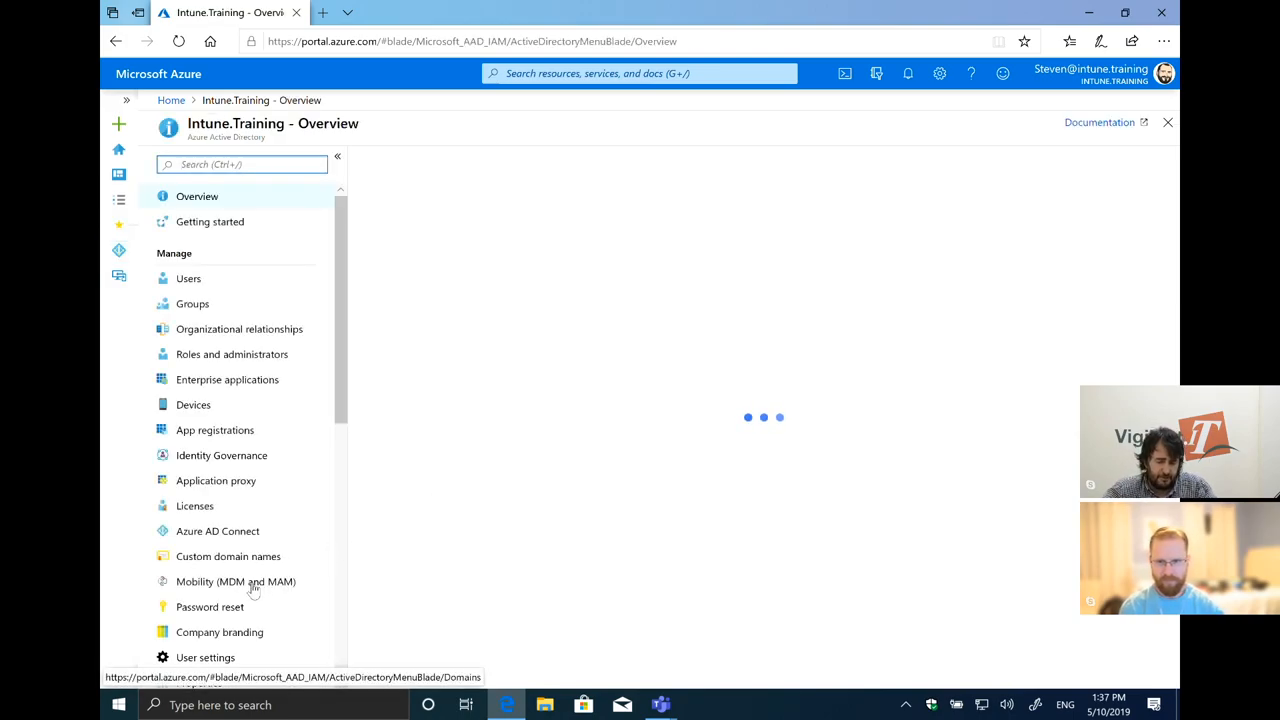
click(236, 580)
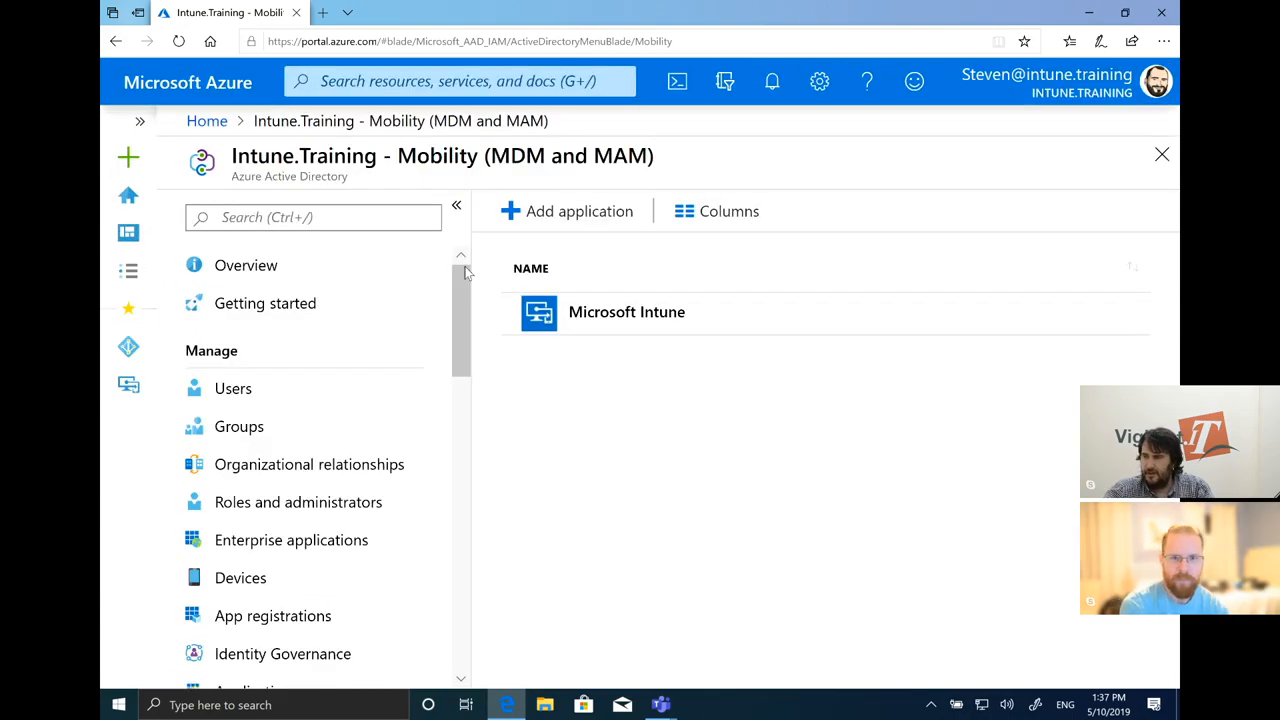
scroll(down, 3)
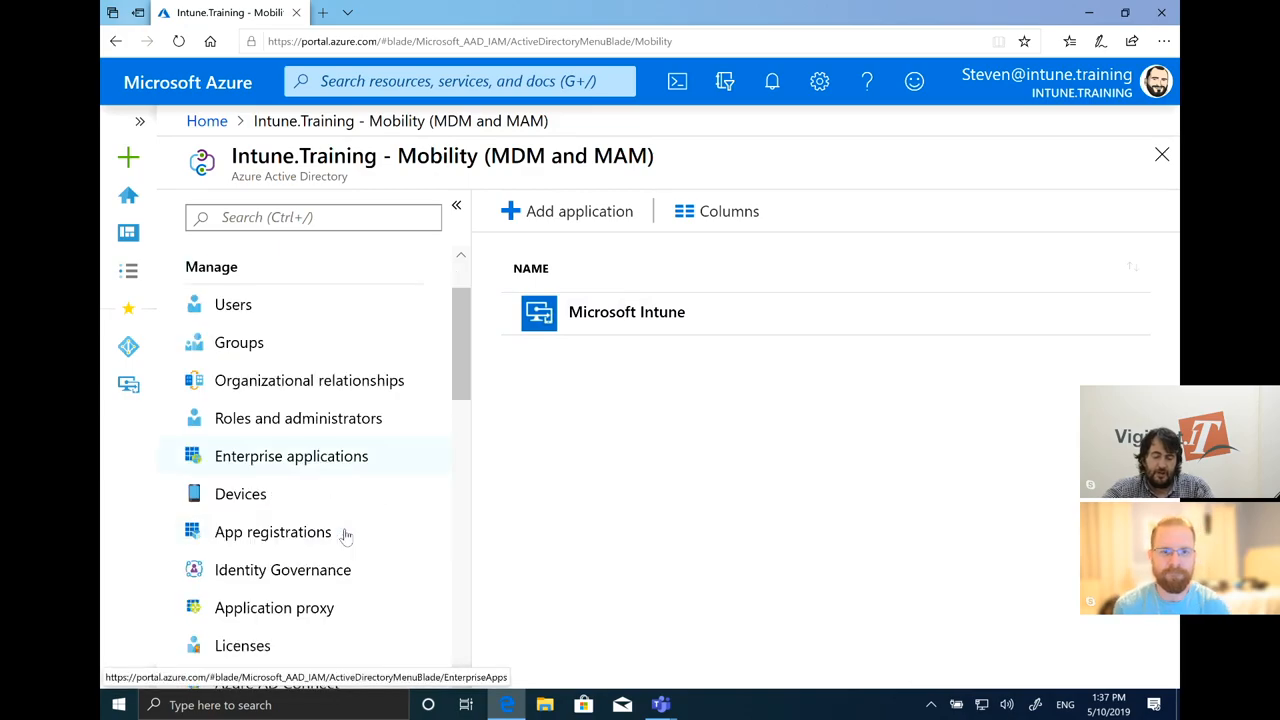
scroll(down, 3)
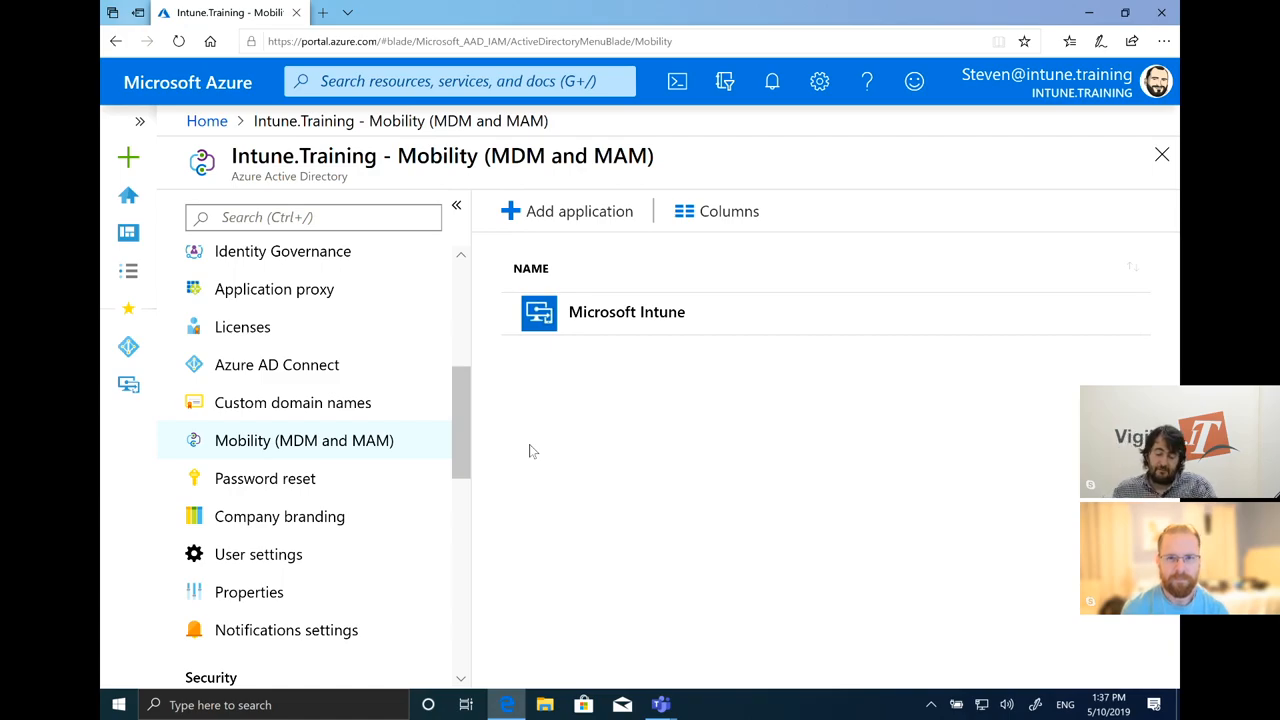
mouse_move(630, 376)
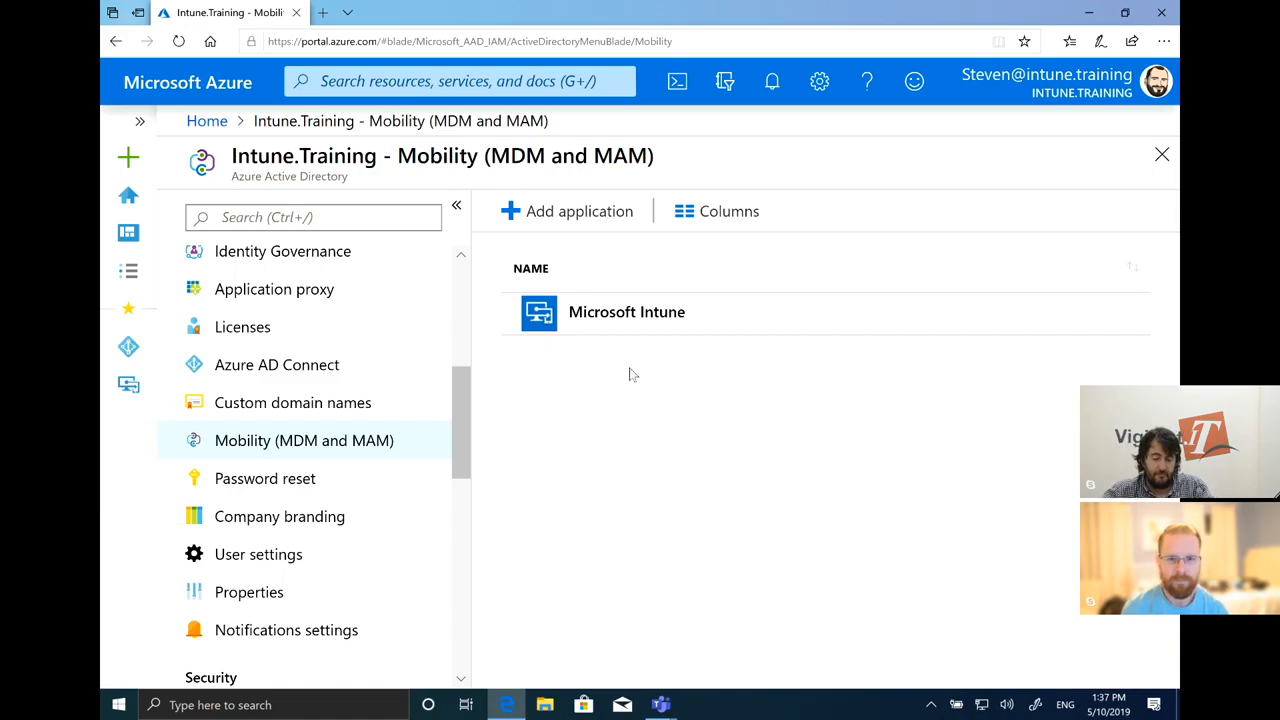
mouse_move(560, 396)
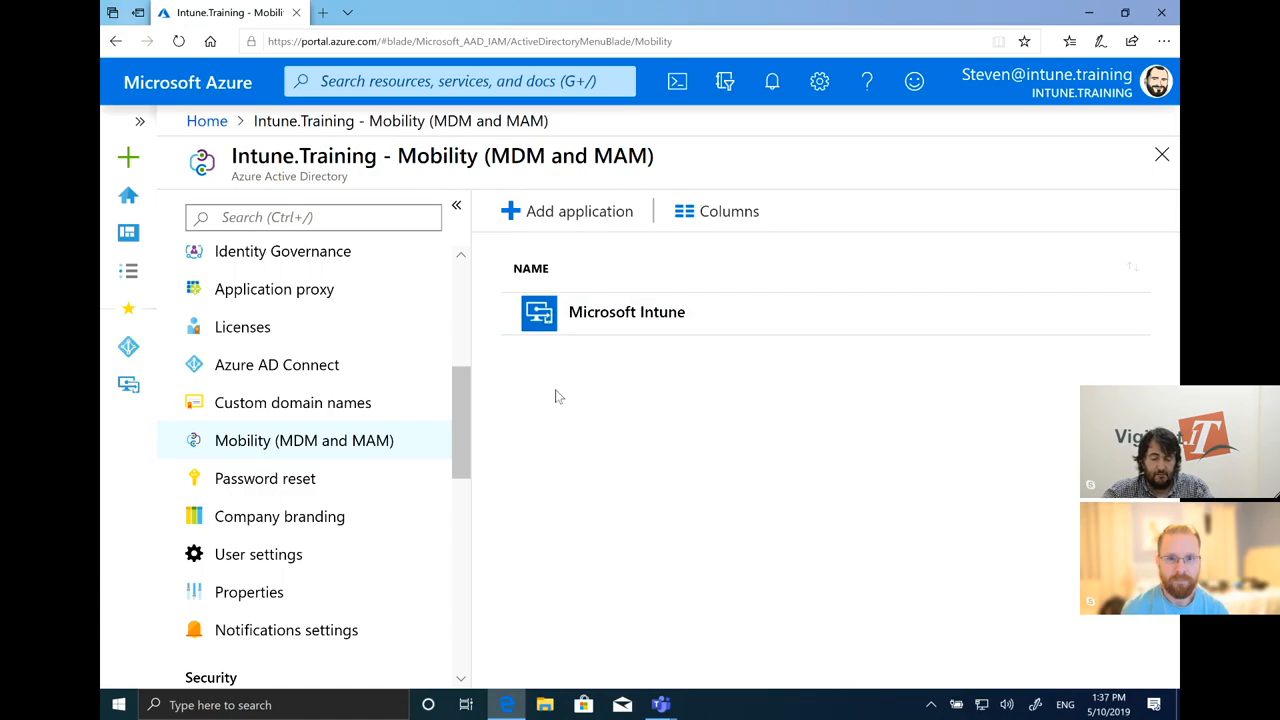
mouse_move(526, 360)
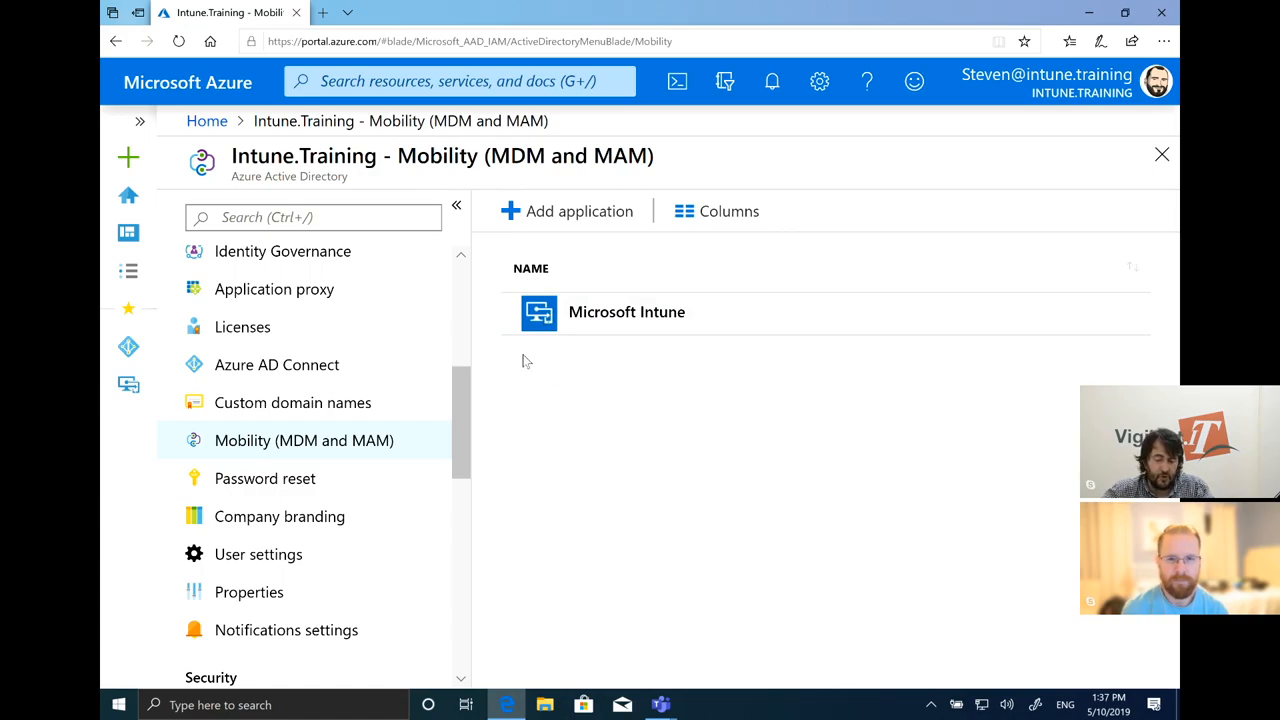
mouse_move(652, 360)
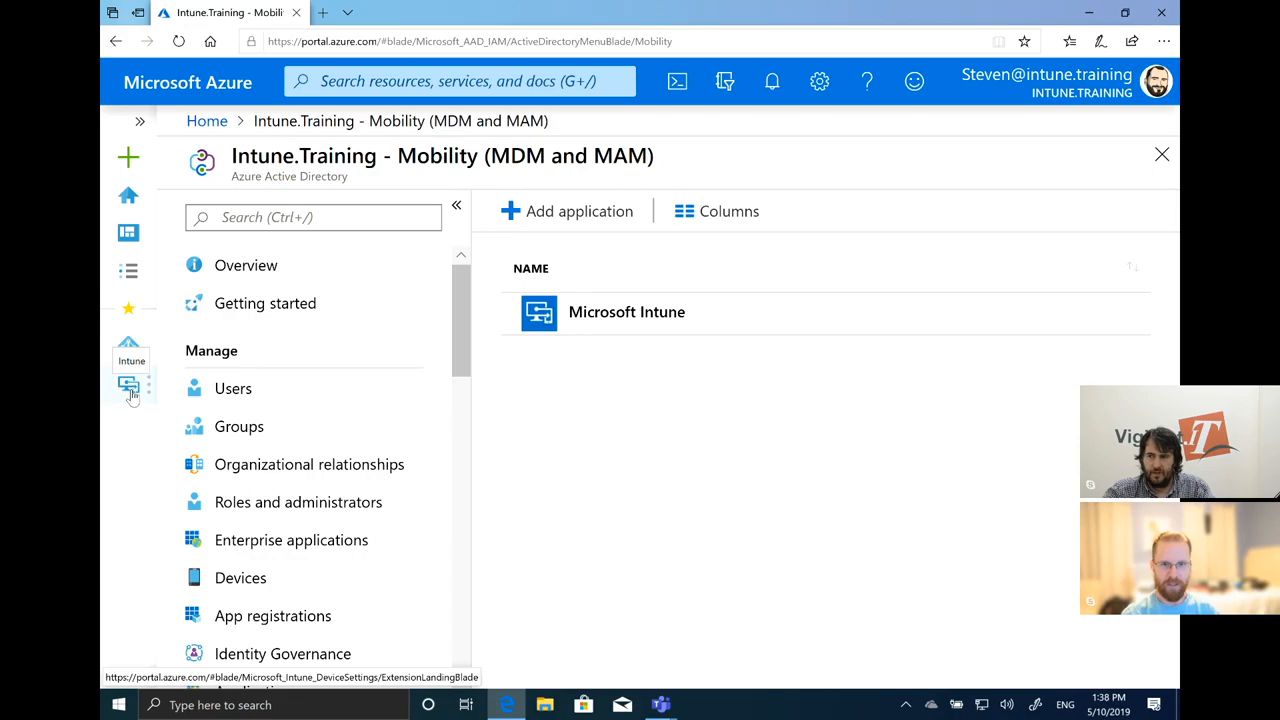
Step: Return to Intune, go to Device enrollment and choose Windows enrollment
click(128, 388)
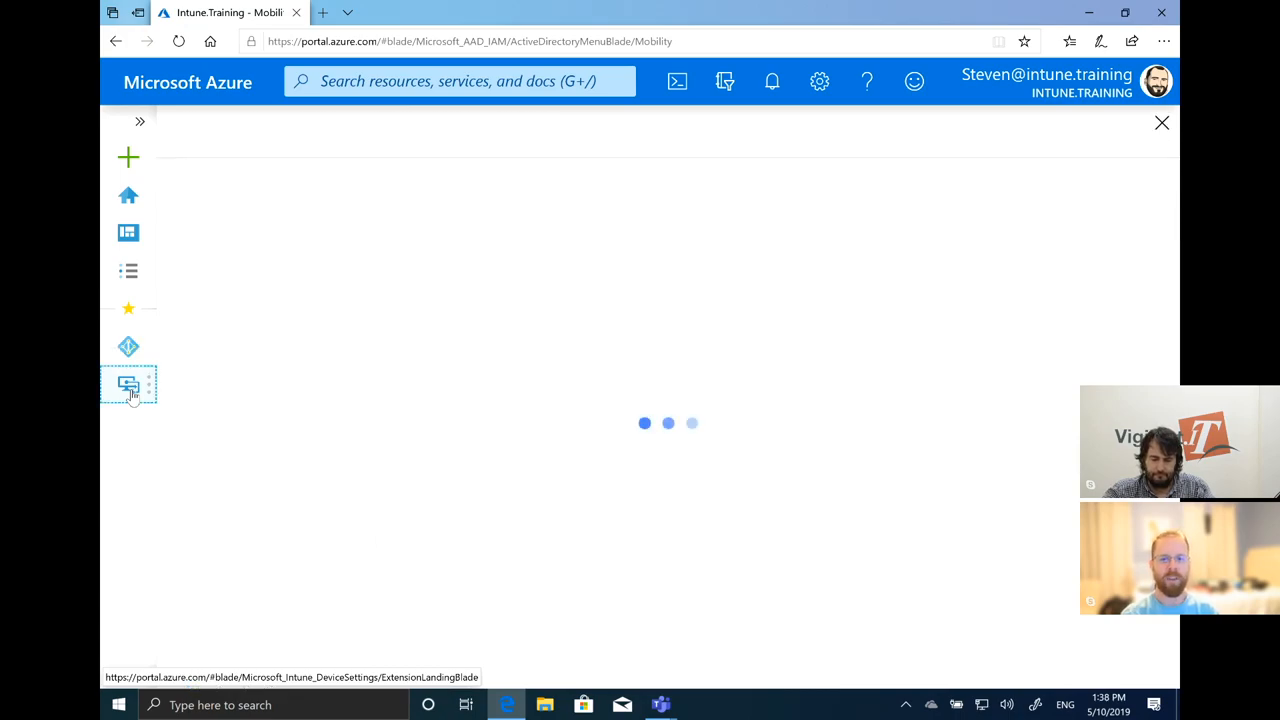
click(128, 386)
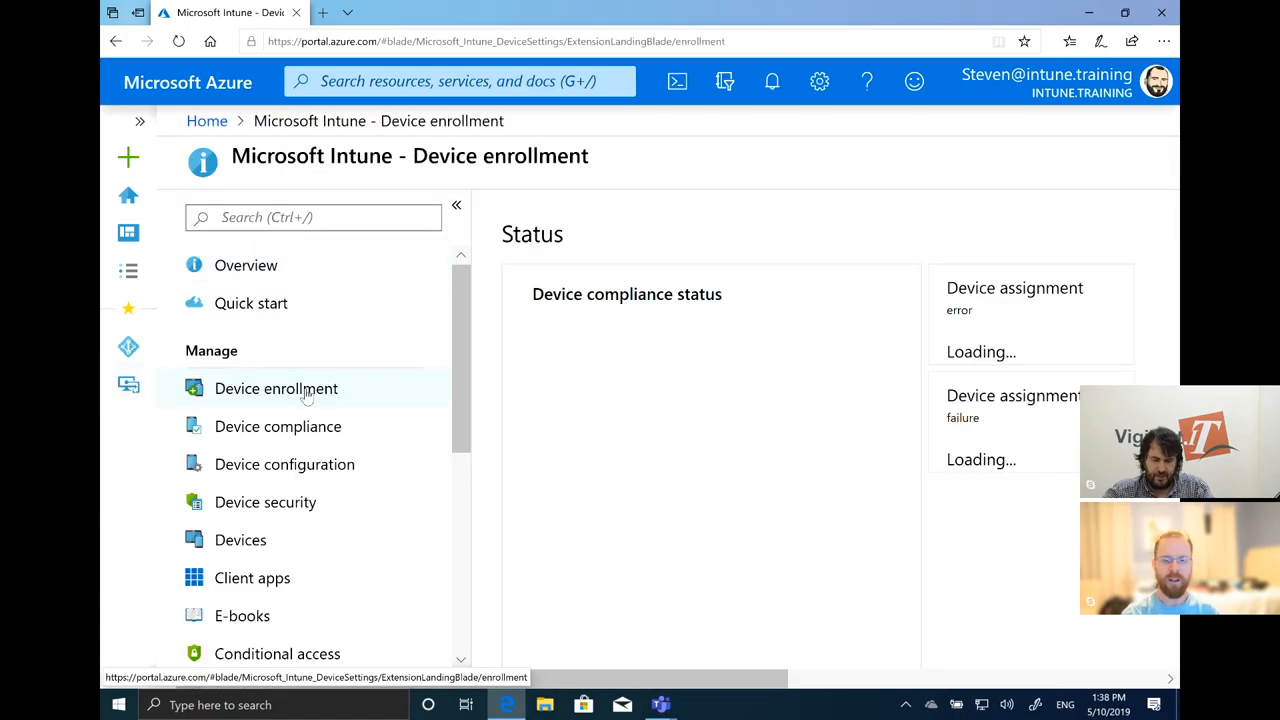
click(276, 388)
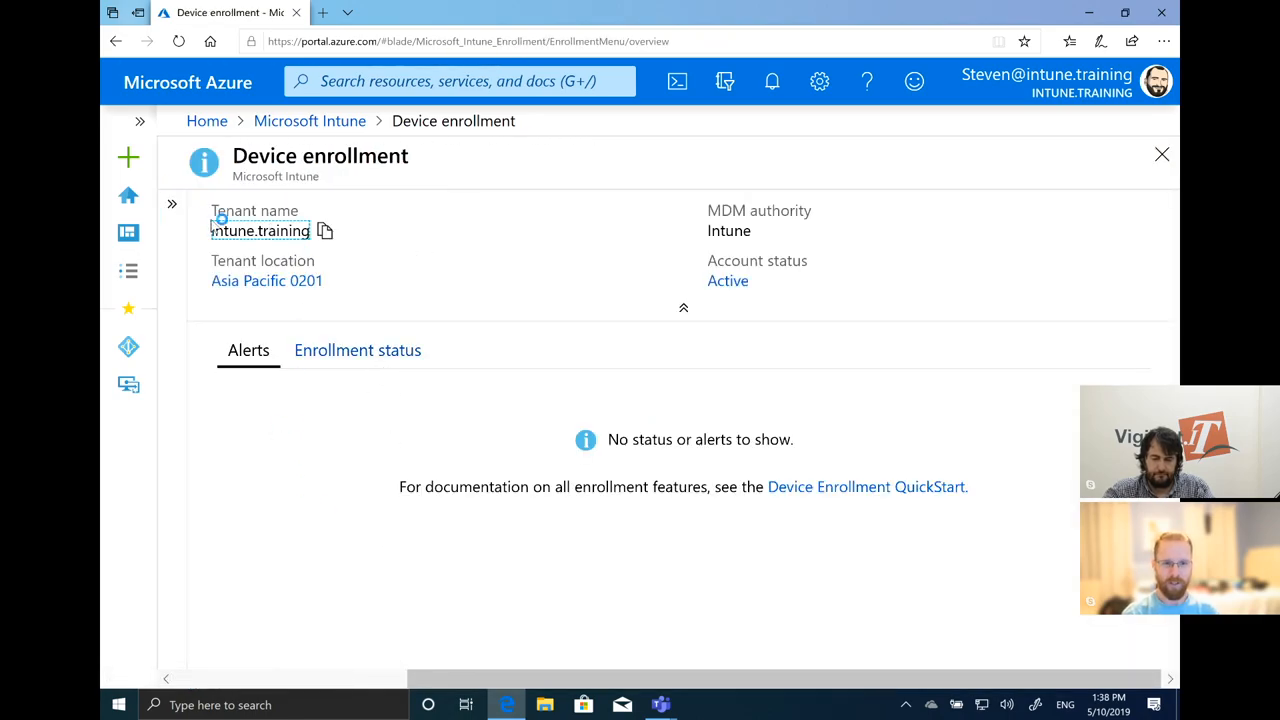
click(172, 204)
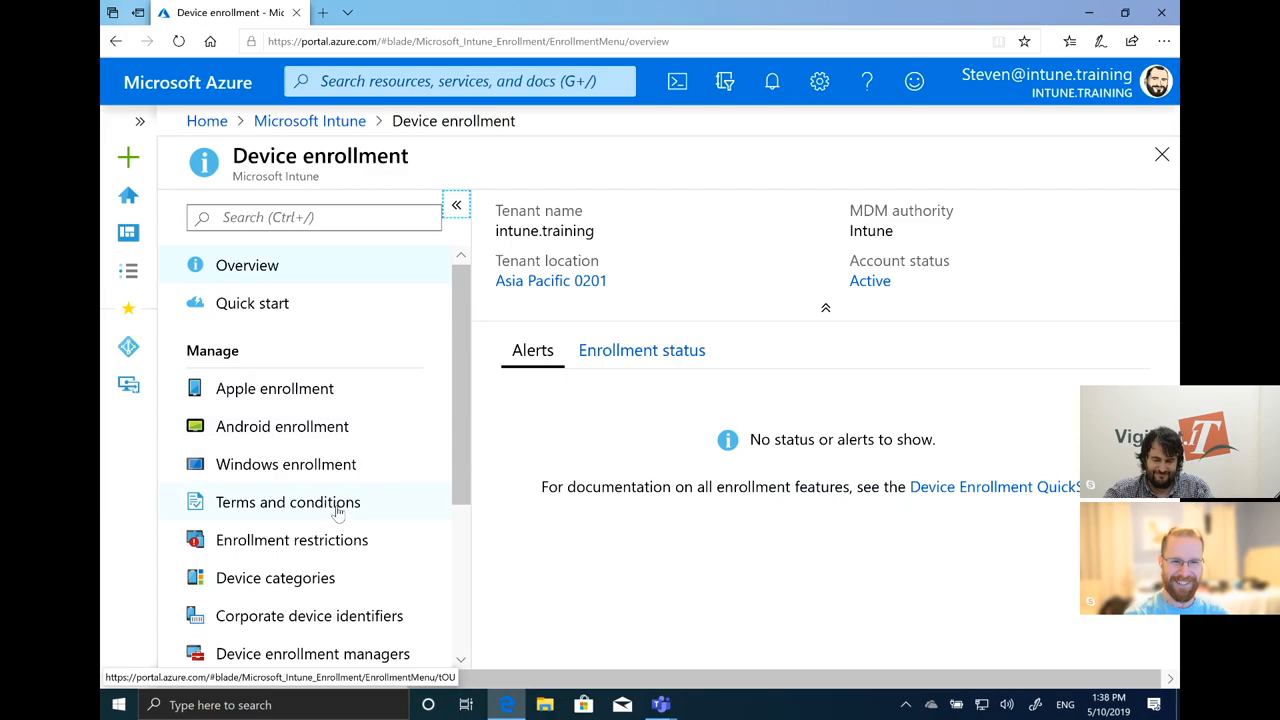
scroll(down, 3)
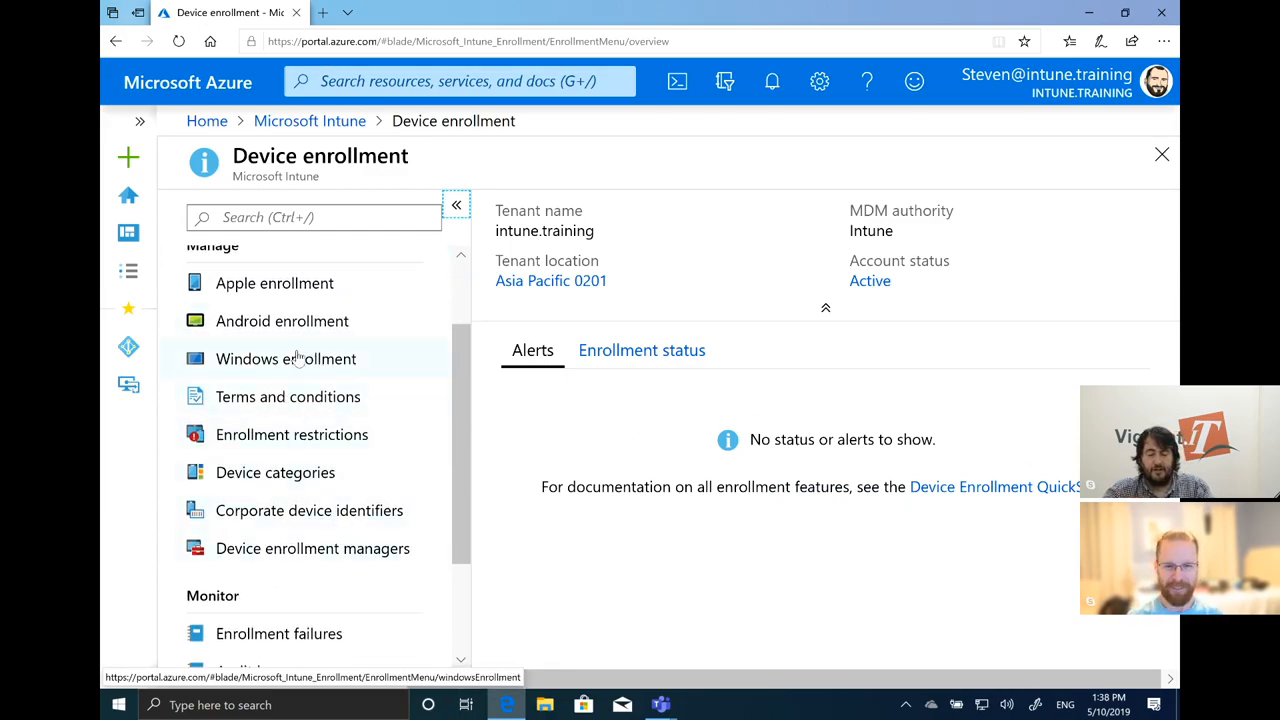
click(286, 358)
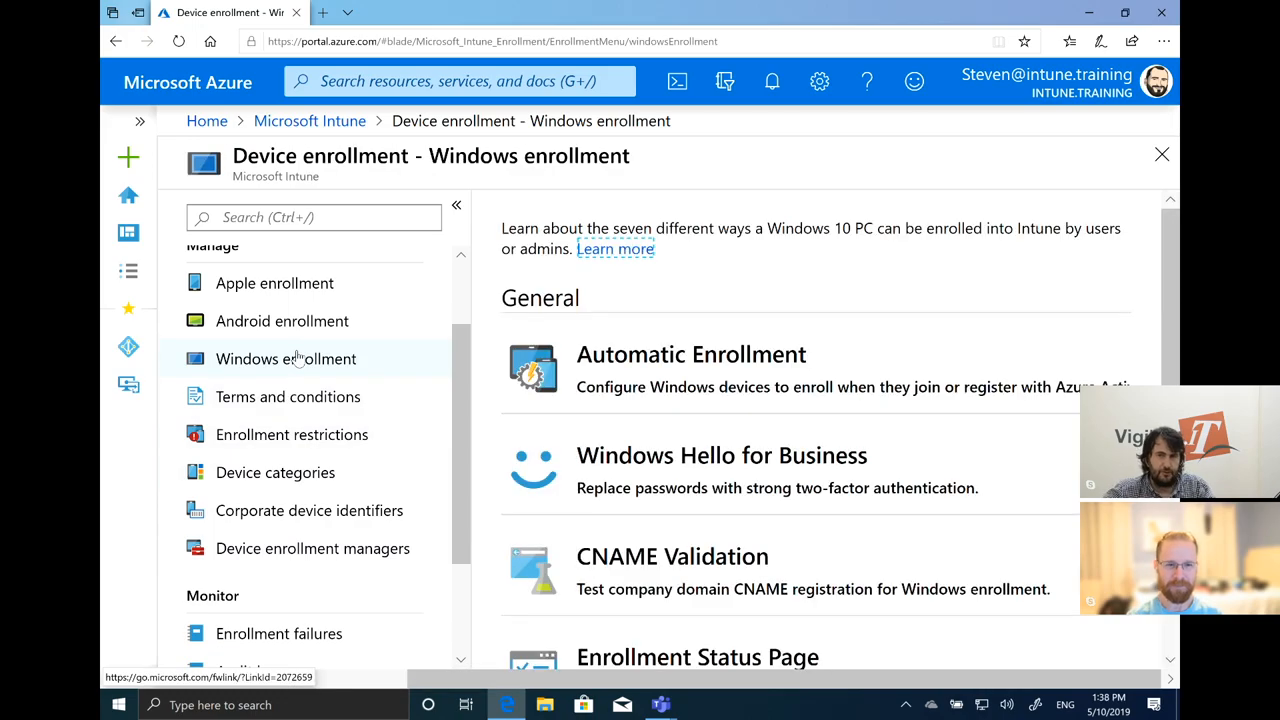
mouse_move(952, 510)
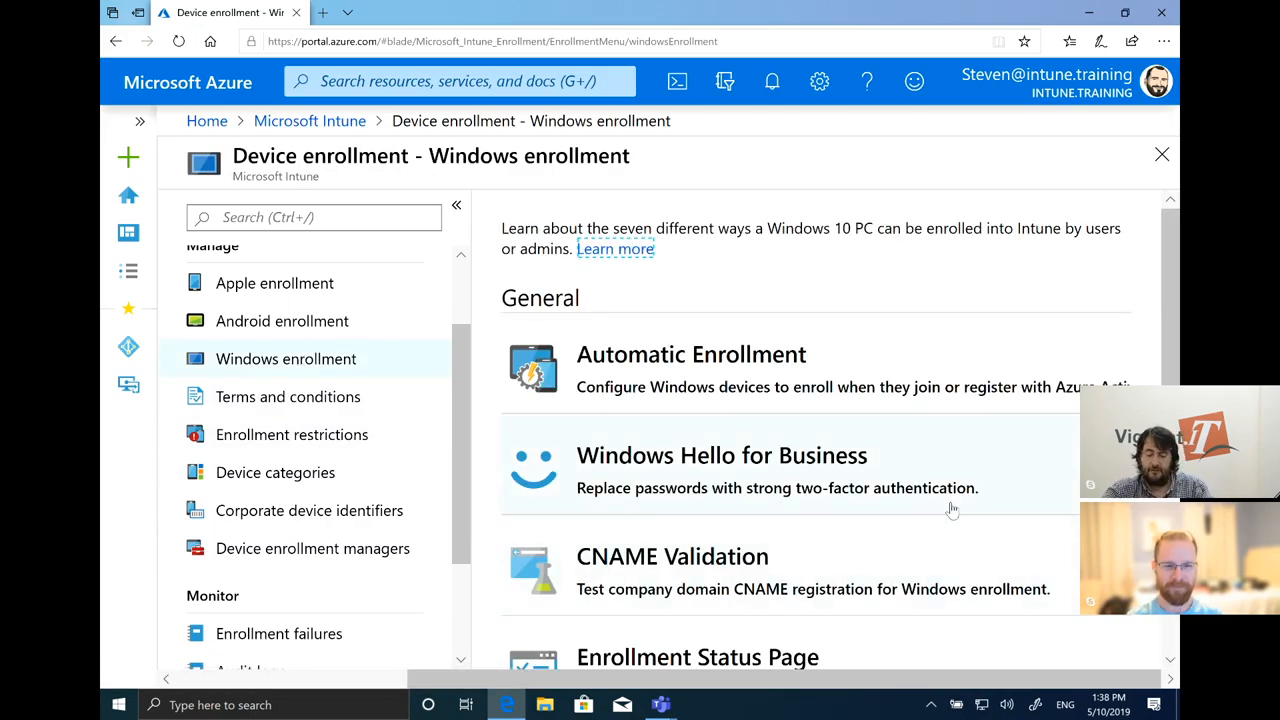
Step: Under Windows Autopilot Deployment Program, show the Deployment Profiles list
scroll(down, 3)
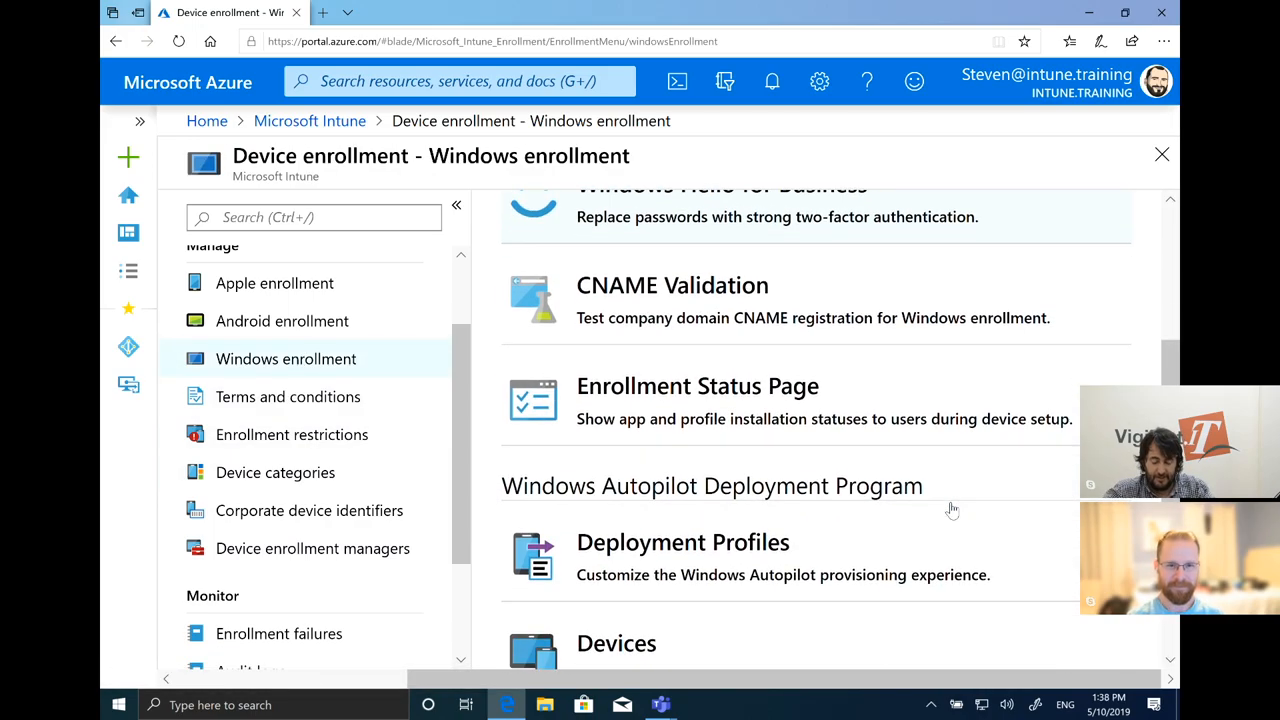
scroll(down, 3)
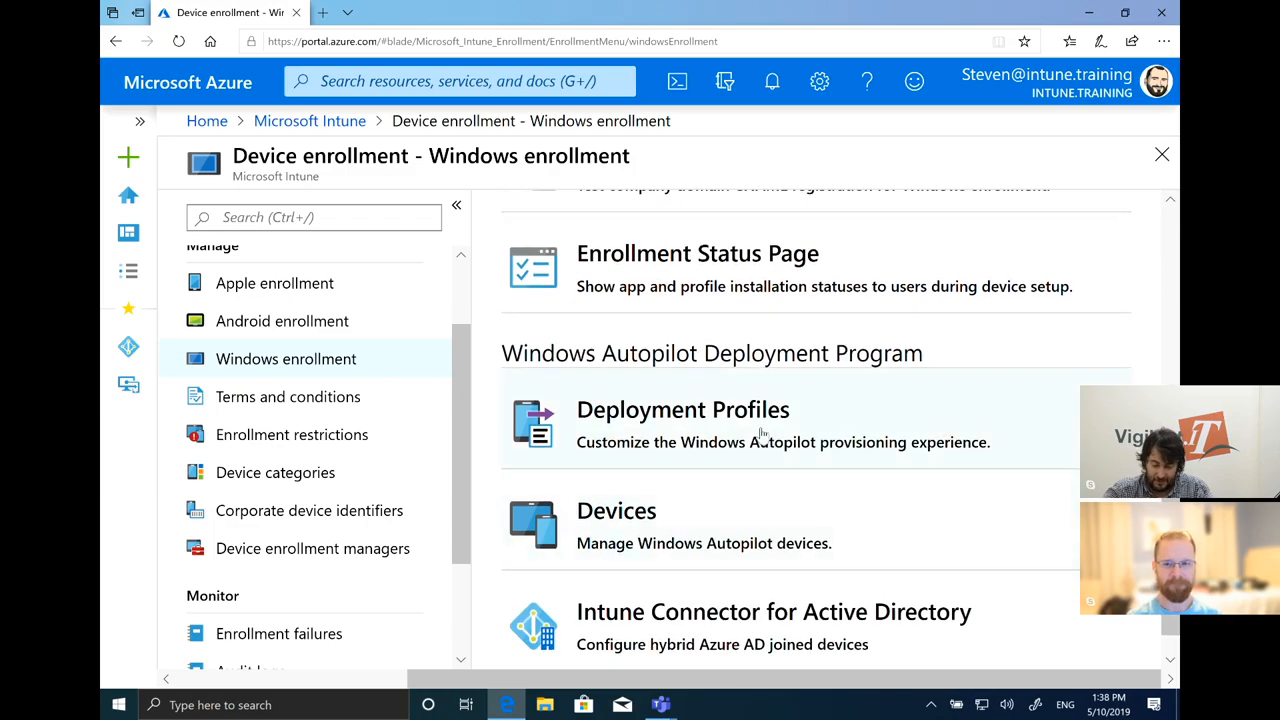
click(684, 408)
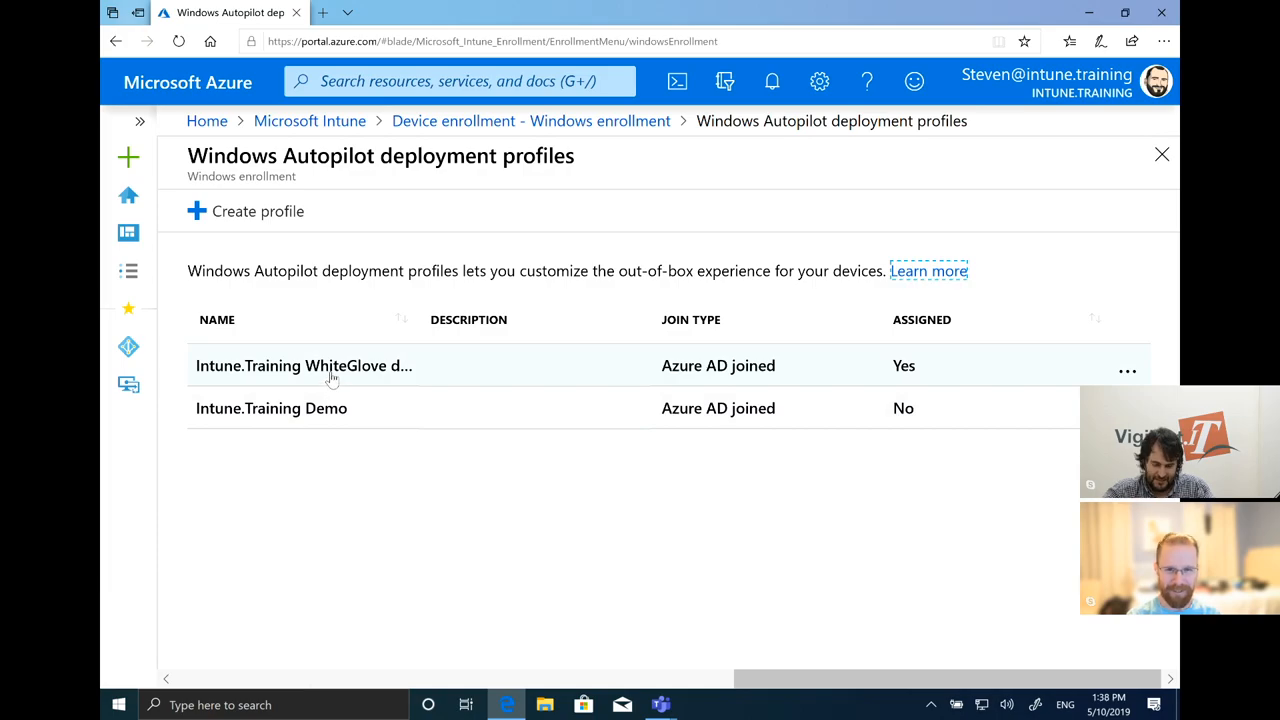
Step: Select the Intune.Training WhiteGlove demo profile and show its Properties
click(304, 364)
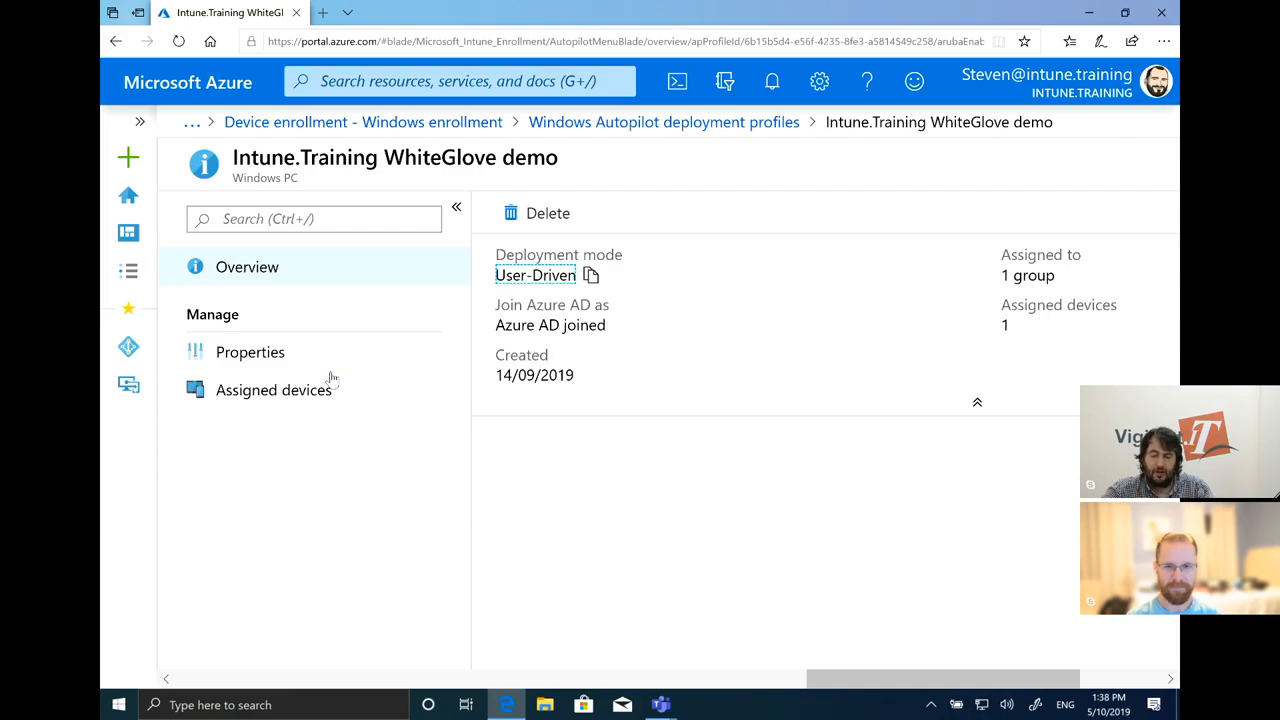
click(250, 352)
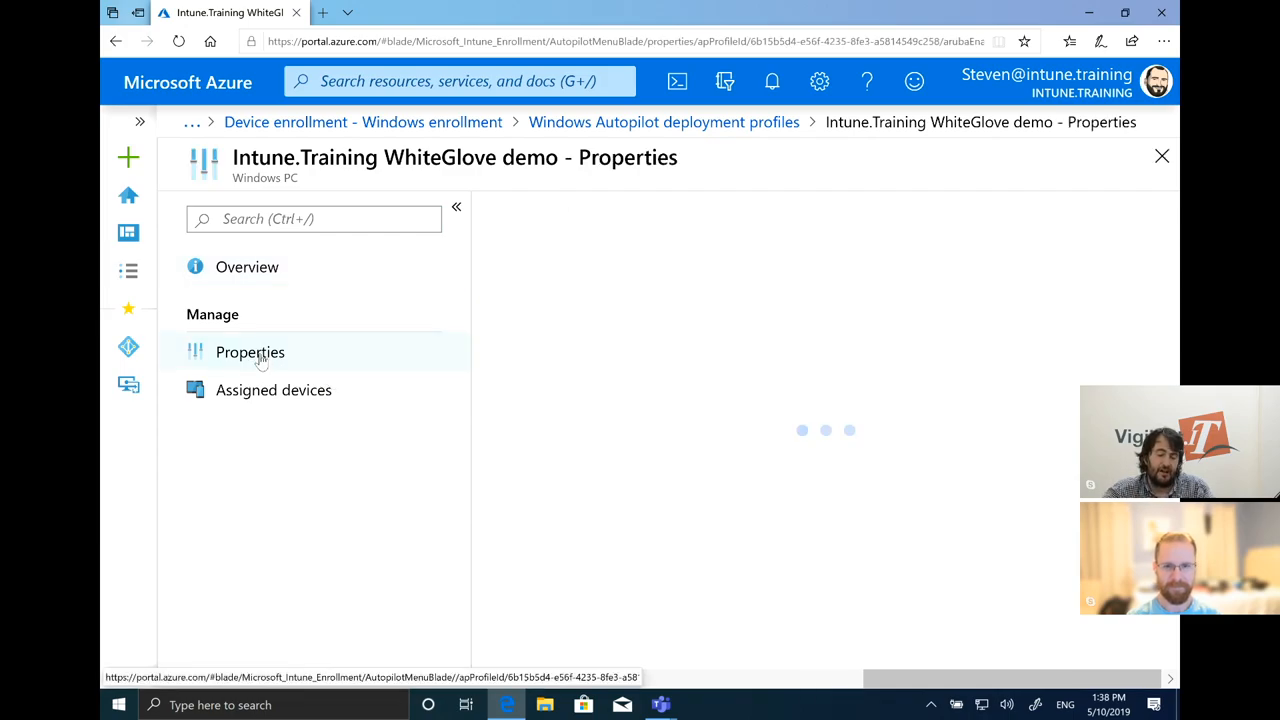
click(250, 352)
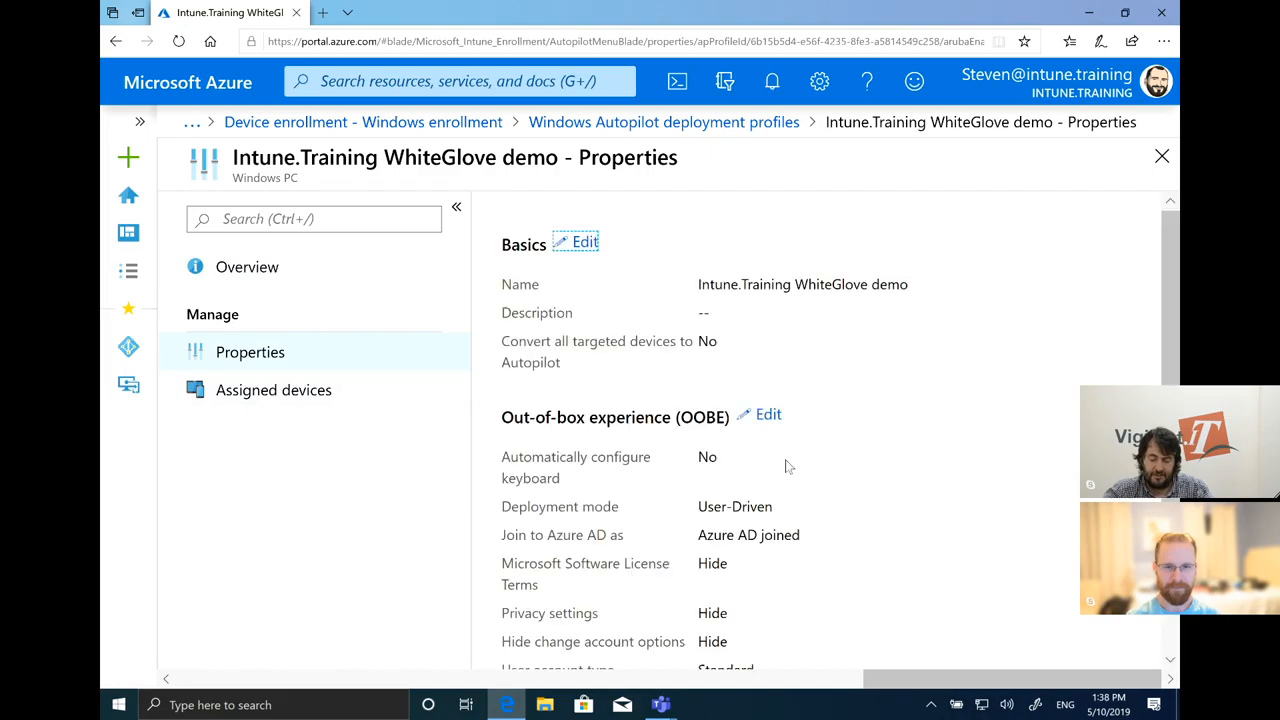
mouse_move(816, 430)
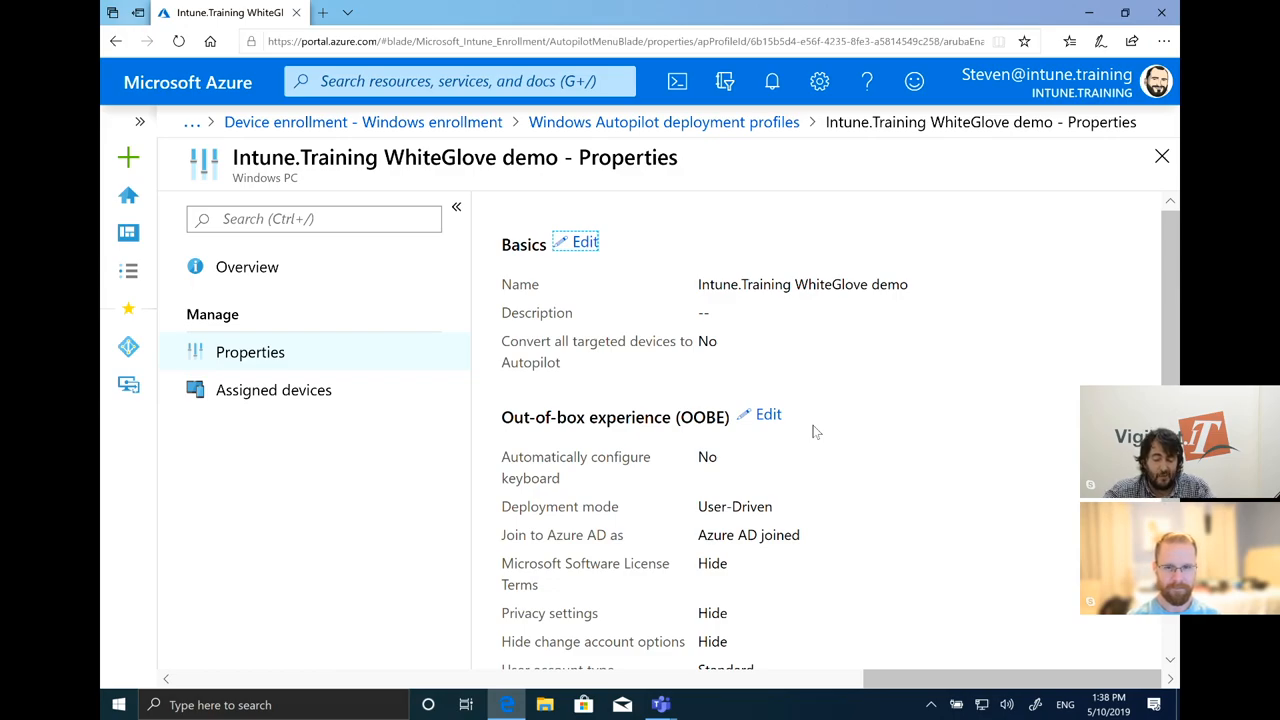
scroll(down, 3)
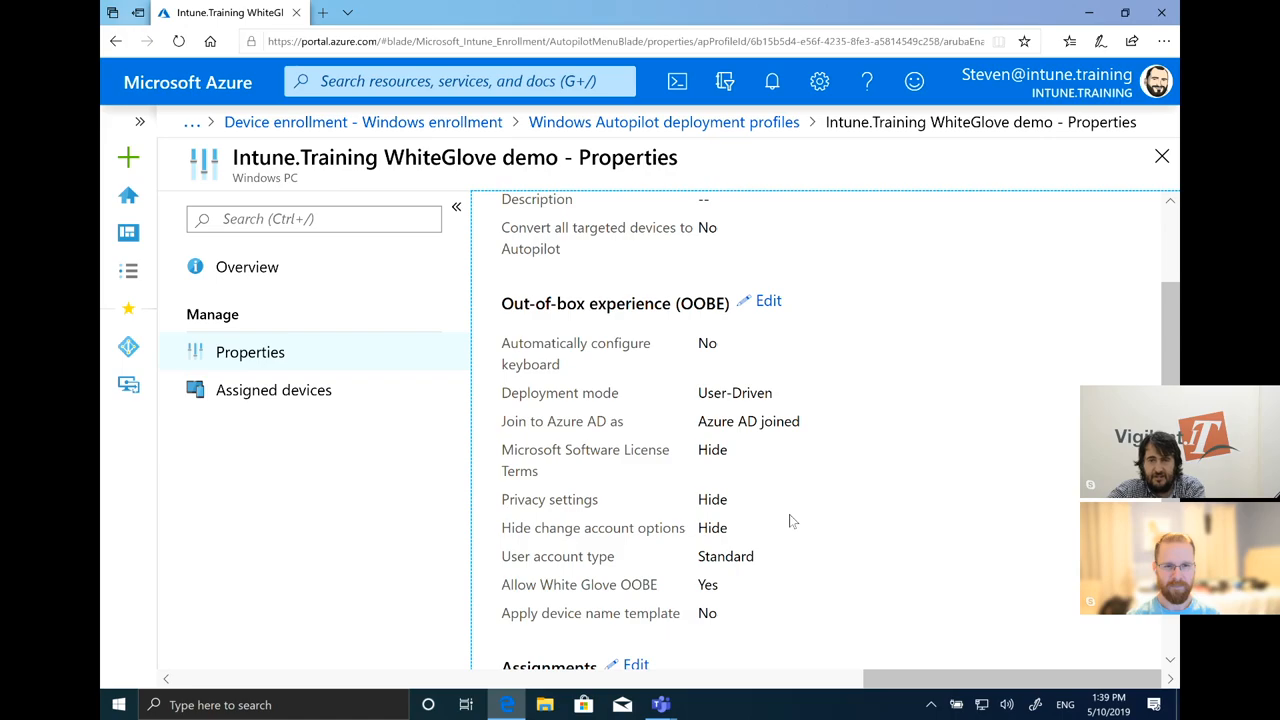
scroll(down, 3)
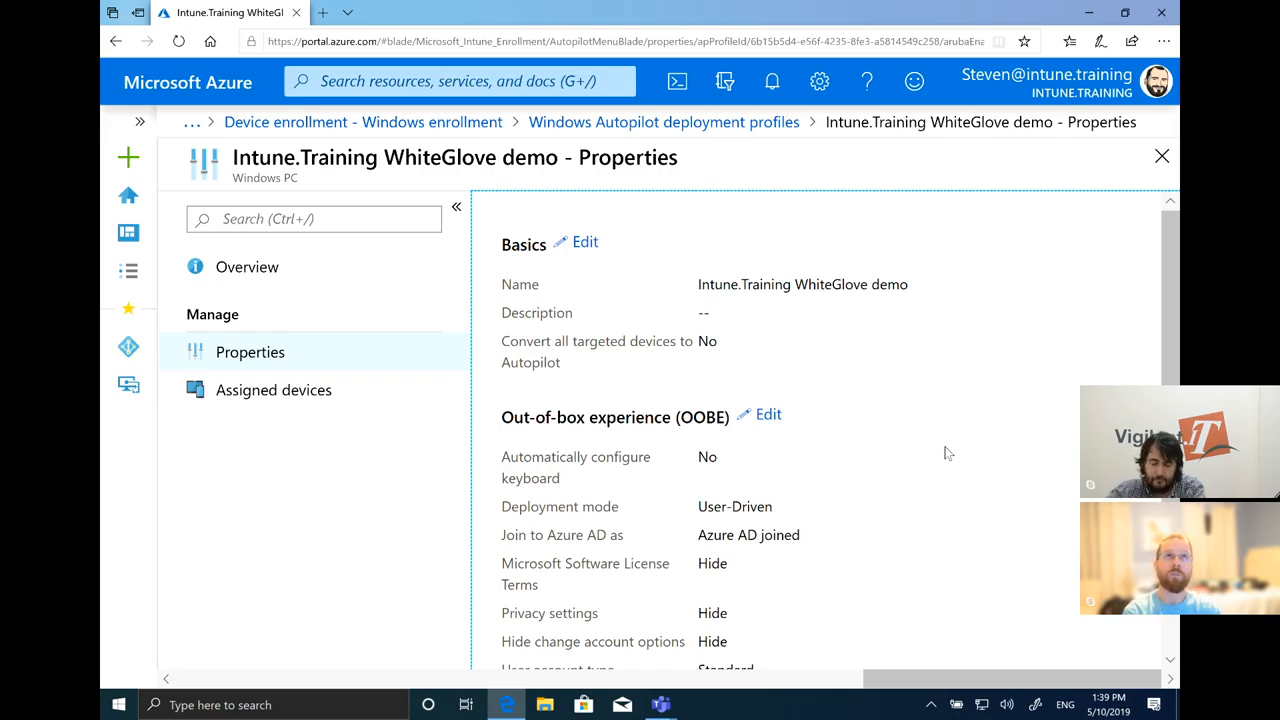
scroll(down, 3)
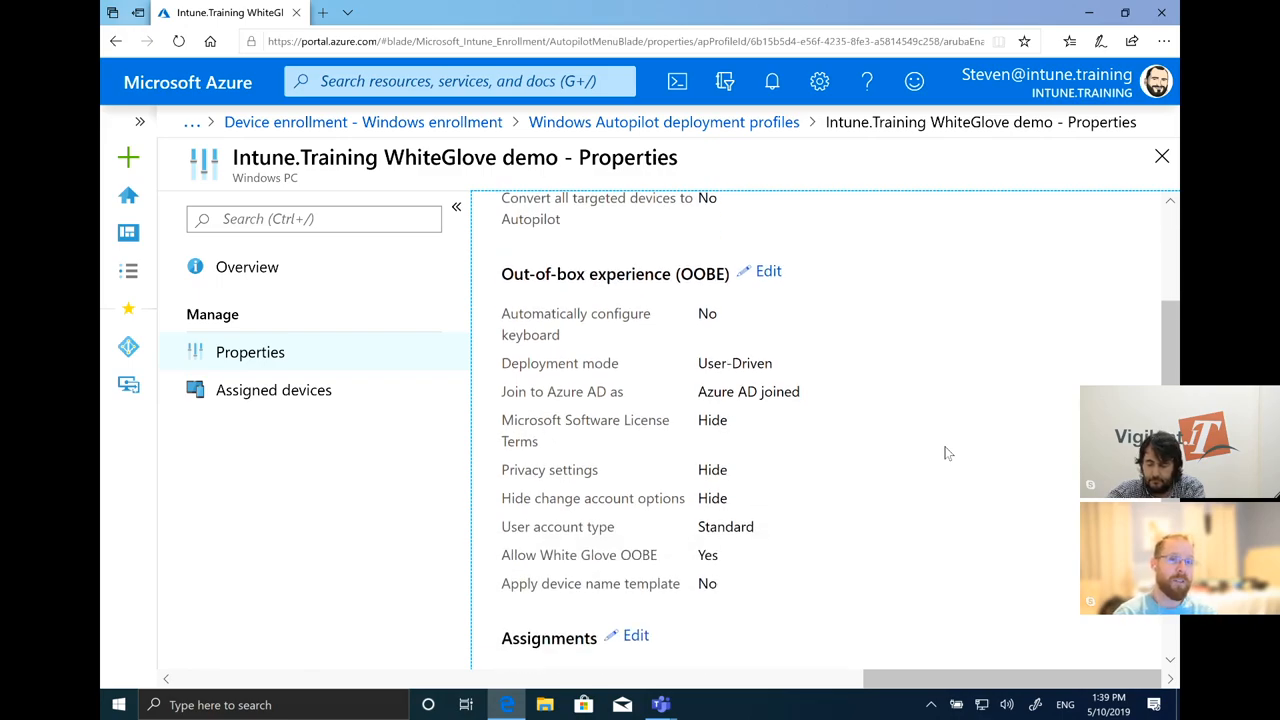
scroll(down, 3)
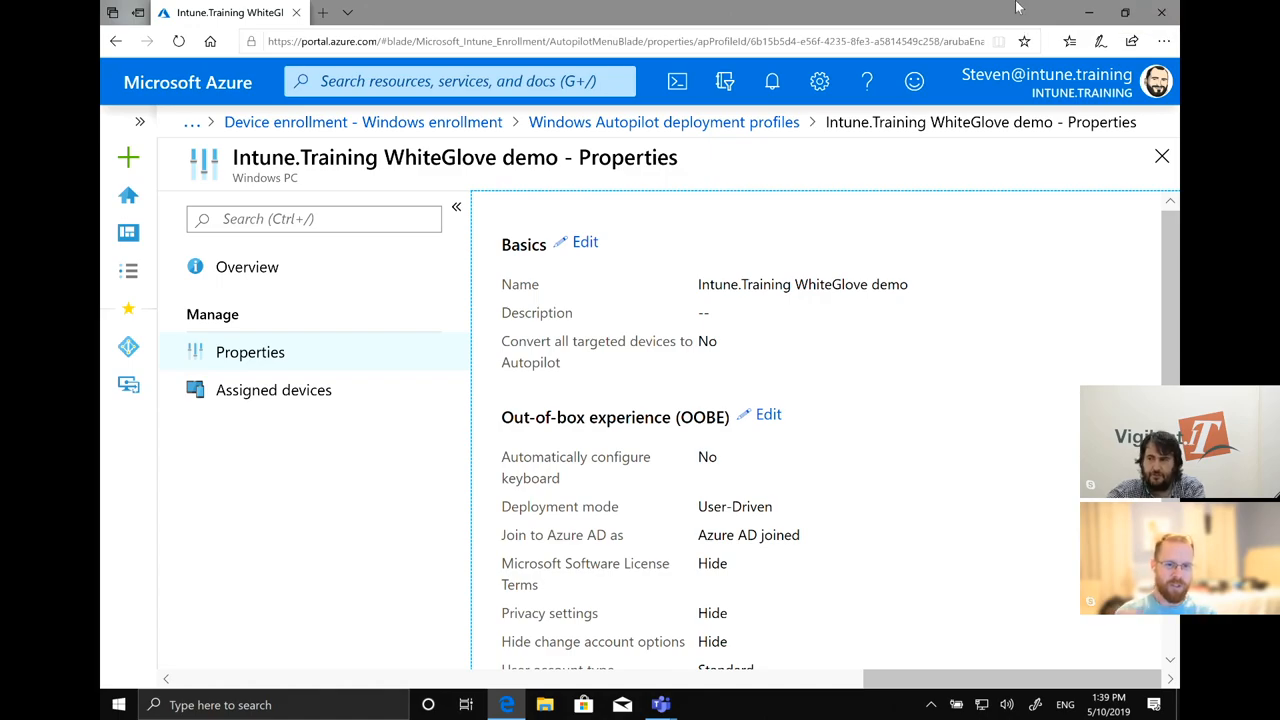
mouse_move(1088, 10)
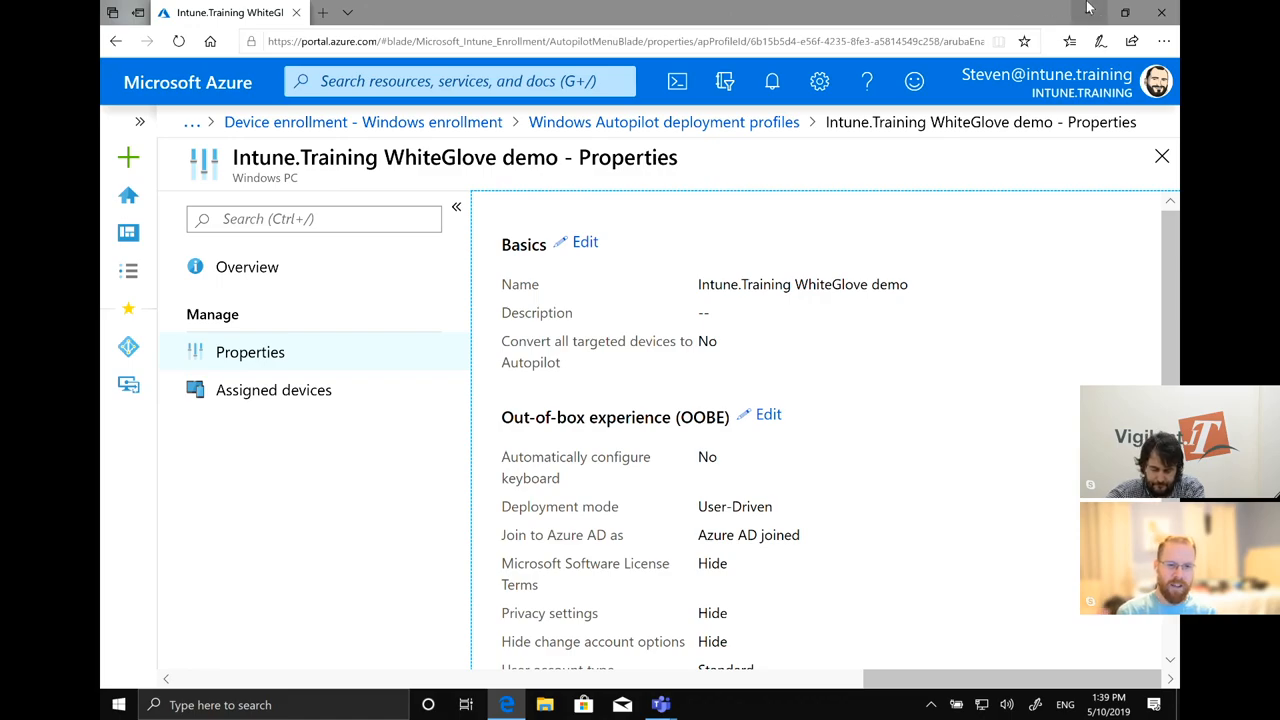